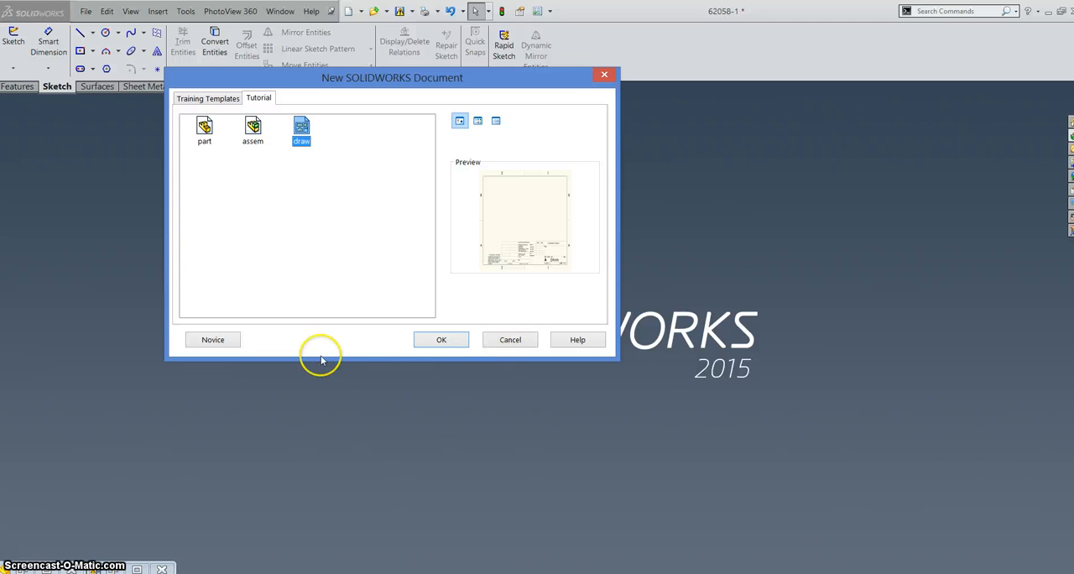
{"action": "mouse_move", "coordinate": [860, 389]}
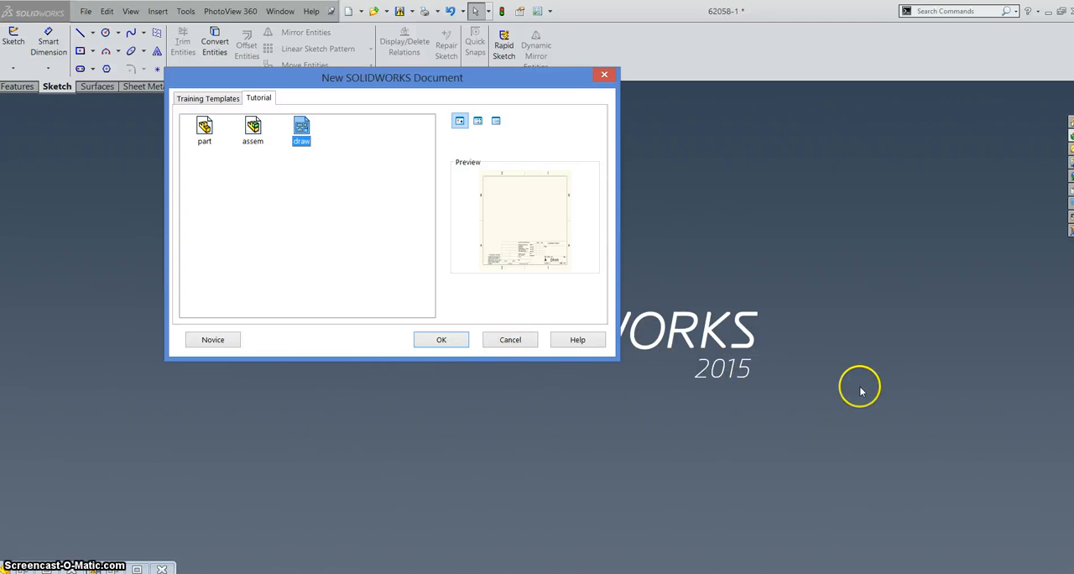
{"action": "mouse_move", "coordinate": [240, 221]}
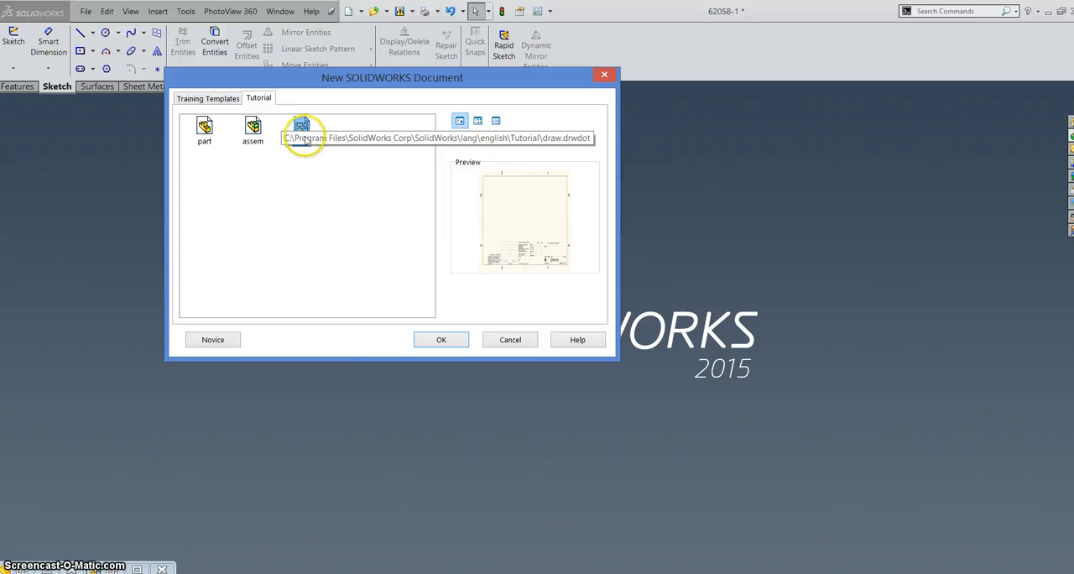
Create a new drawing from the Tutorial draw template.
{"action": "left_click", "coordinate": [302, 130]}
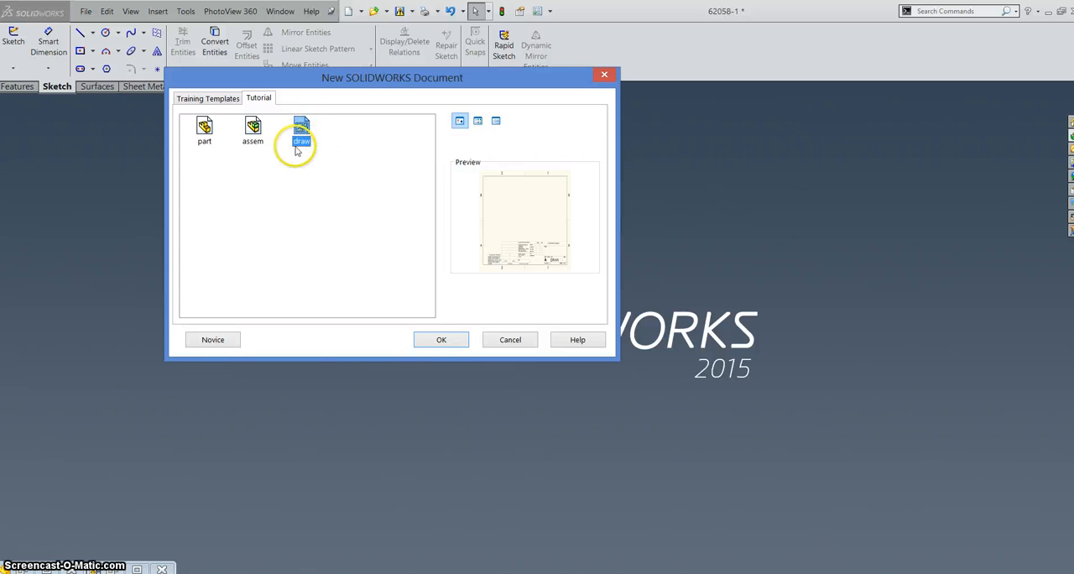
{"action": "left_click", "coordinate": [441, 339]}
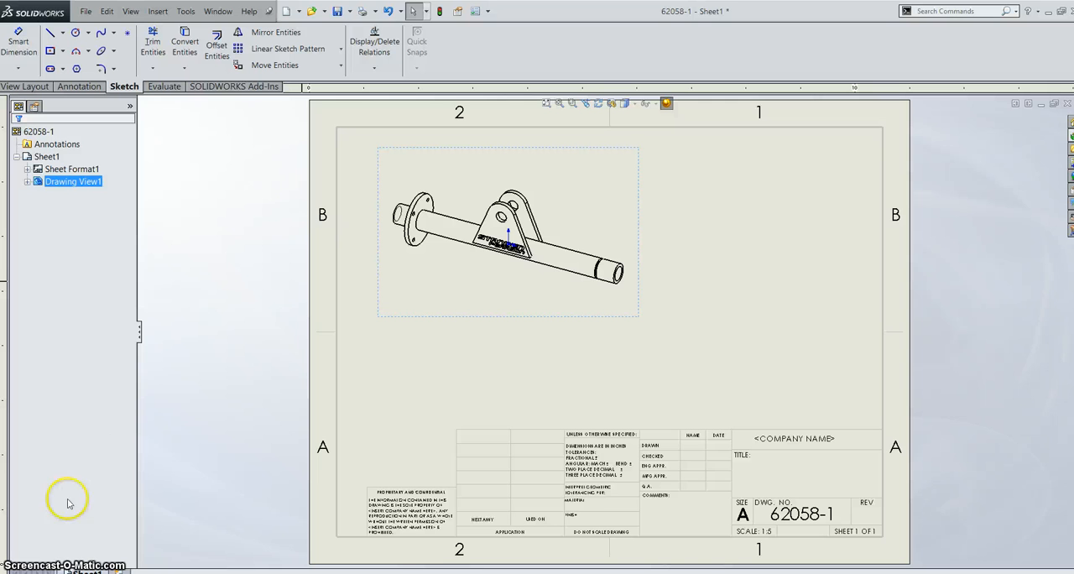
{"action": "mouse_move", "coordinate": [713, 379]}
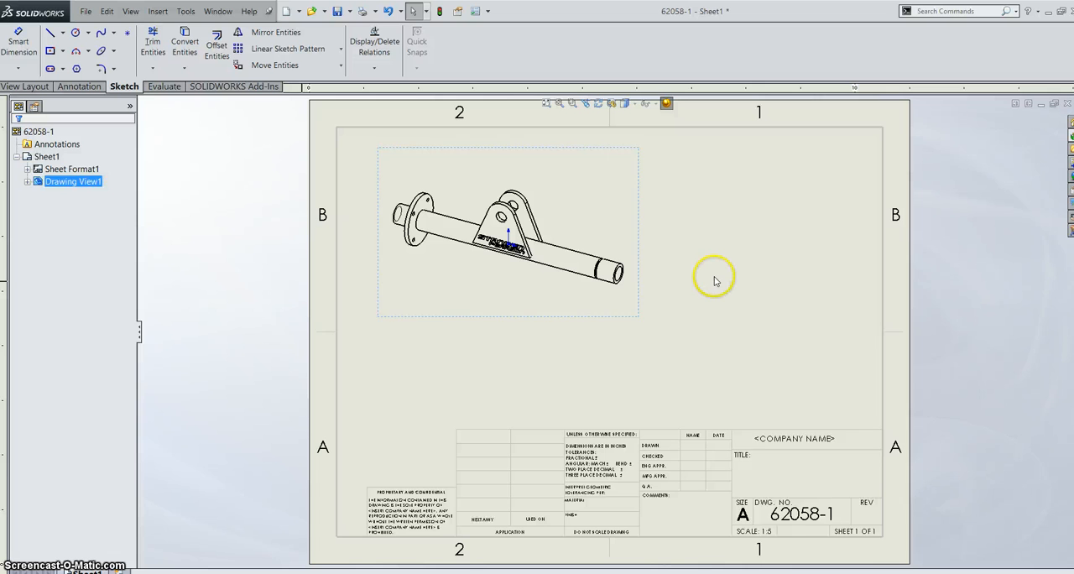
{"action": "right_click", "coordinate": [713, 278]}
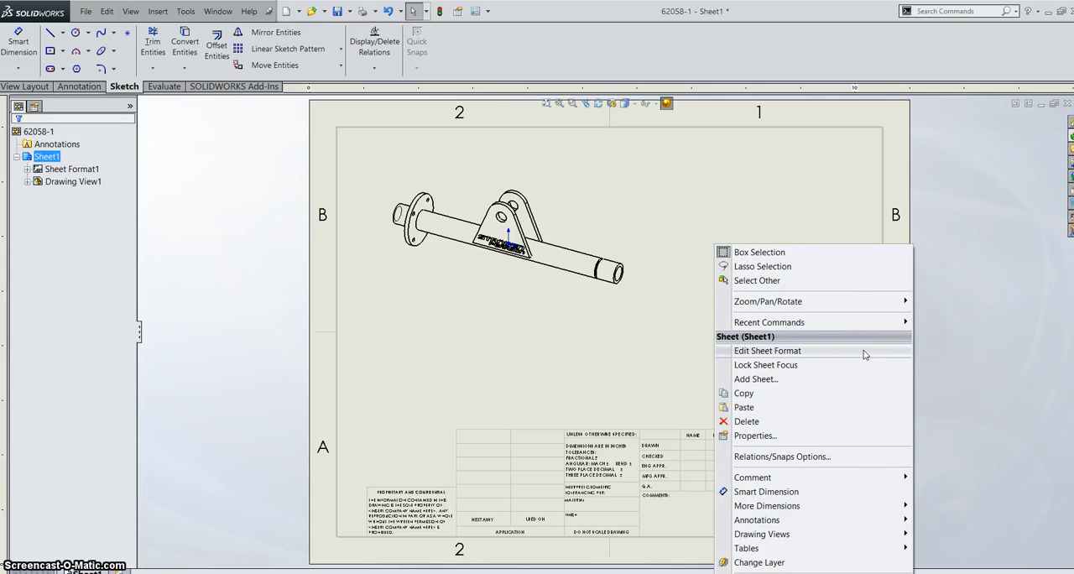
{"action": "left_click", "coordinate": [766, 350]}
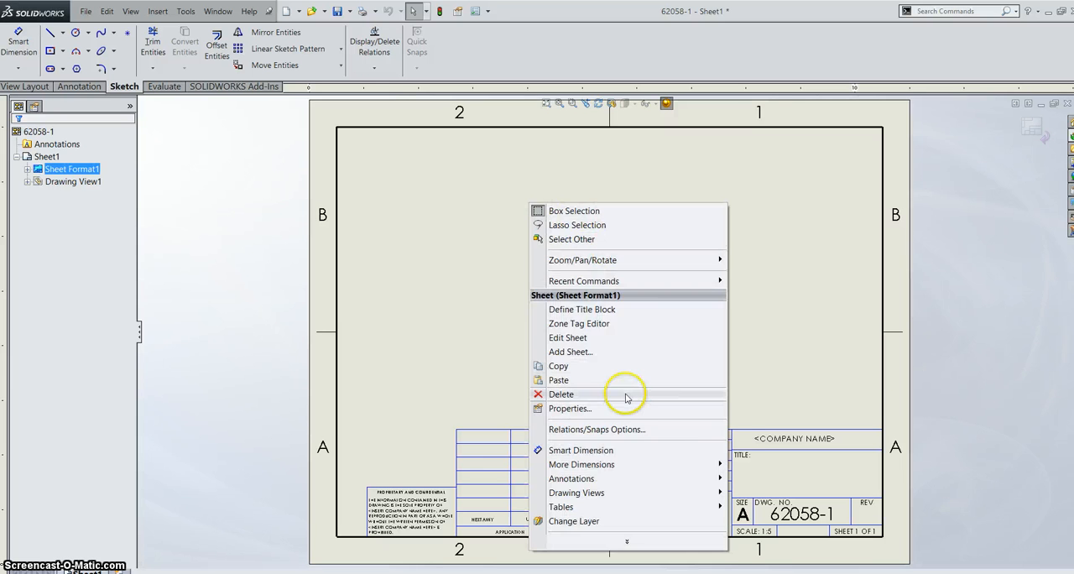
{"action": "left_click", "coordinate": [570, 408]}
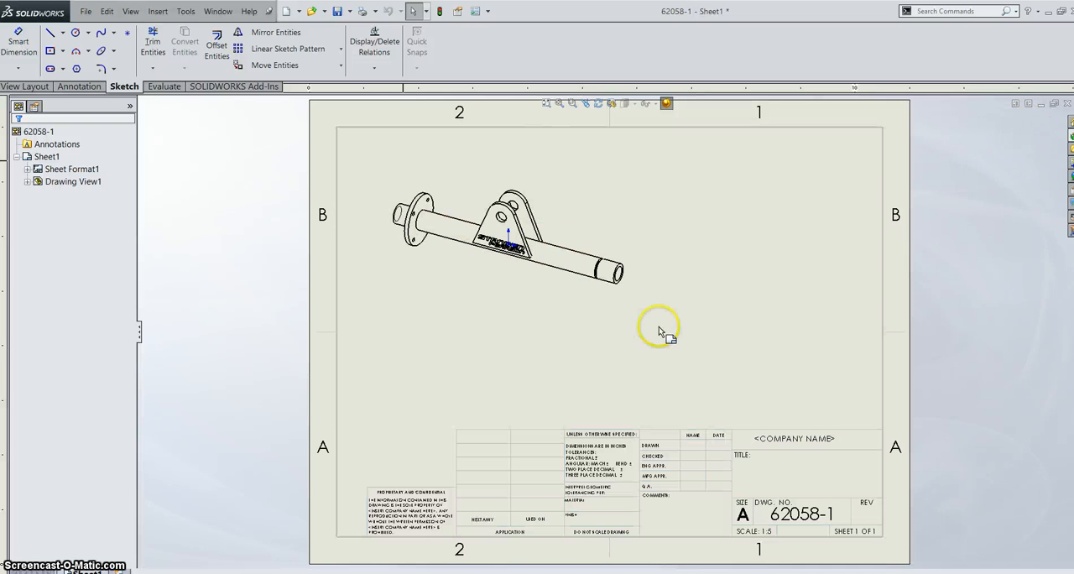
Enter Edit Sheet Format and select a title-block line.
{"action": "right_click", "coordinate": [658, 328]}
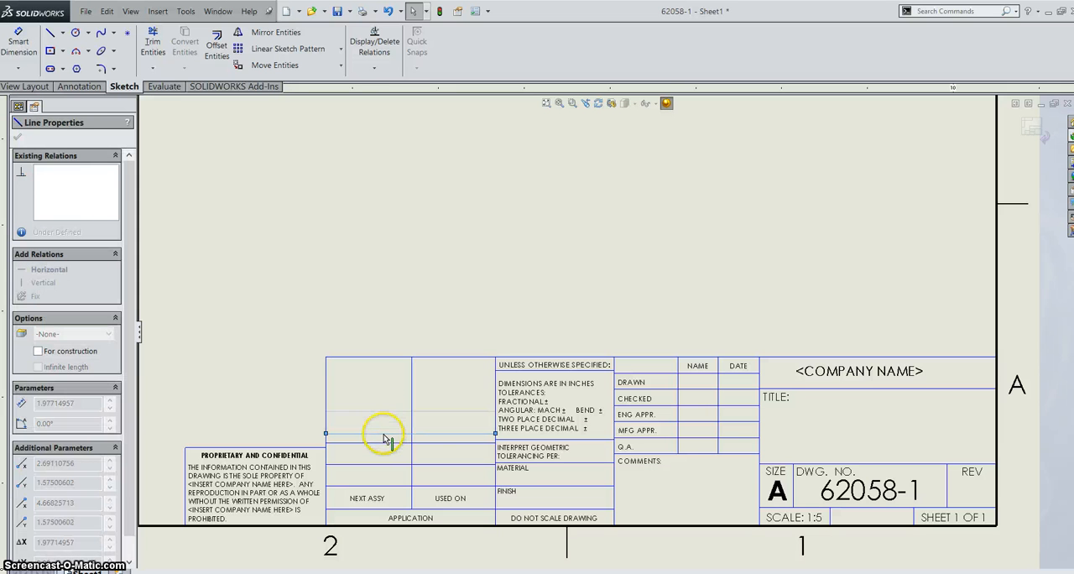
{"action": "left_click", "coordinate": [530, 478]}
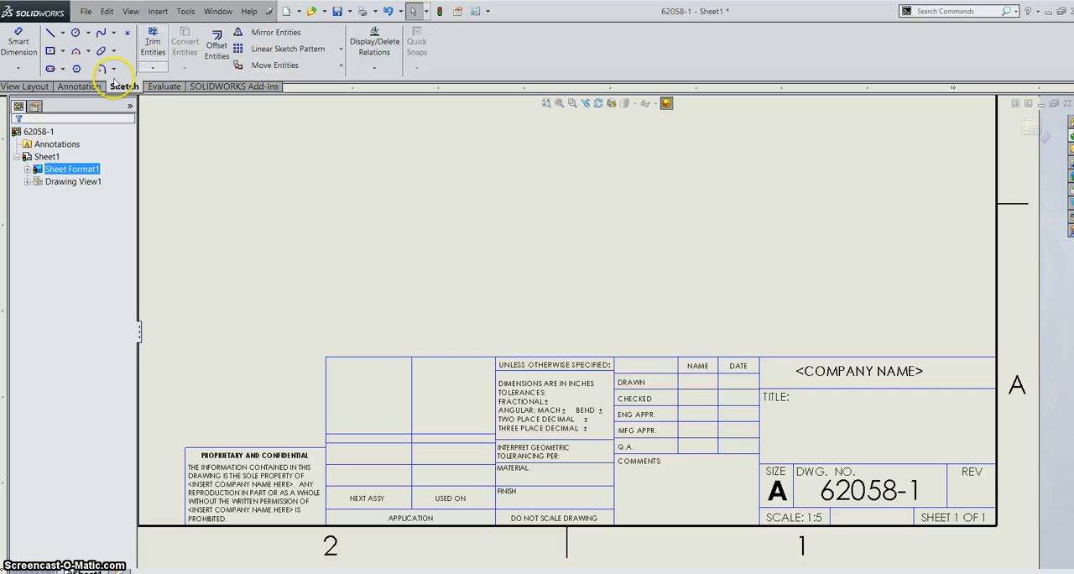
Place a new Annotation note inside the title block's MATERIAL cell.
{"action": "left_click", "coordinate": [81, 86]}
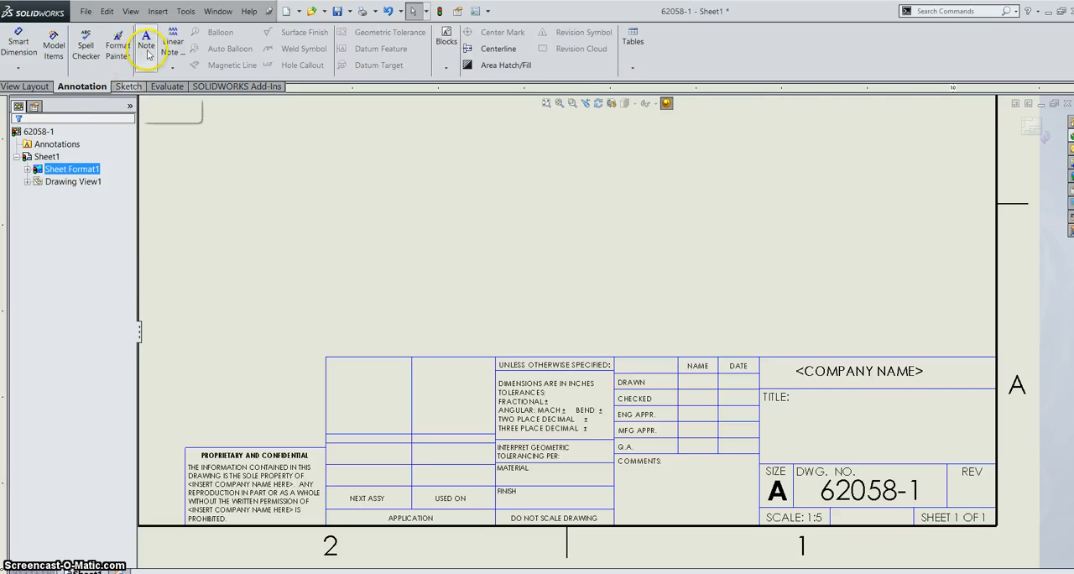
{"action": "left_click", "coordinate": [146, 42]}
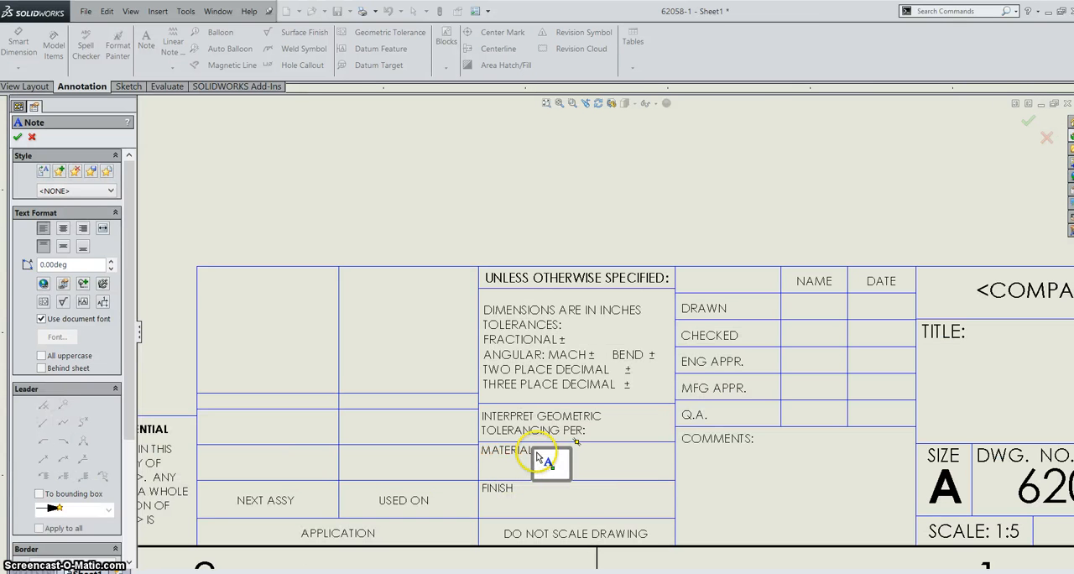
{"action": "left_click", "coordinate": [541, 459]}
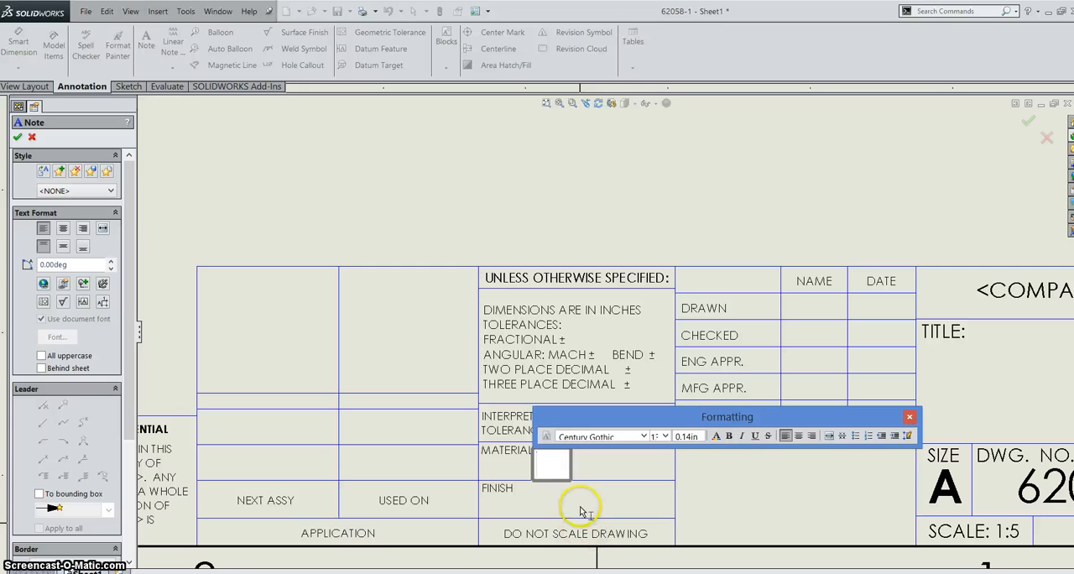
{"action": "mouse_move", "coordinate": [63, 283]}
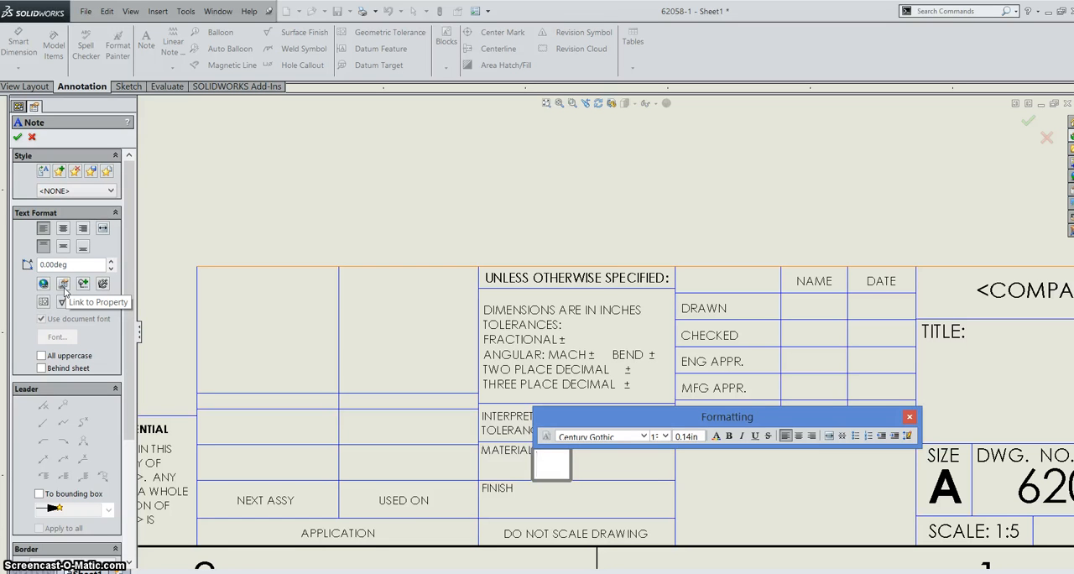
Link the note to the model-in-view Material property, giving MS CHS TUBE TO BS6323-P14.
{"action": "left_click", "coordinate": [63, 283]}
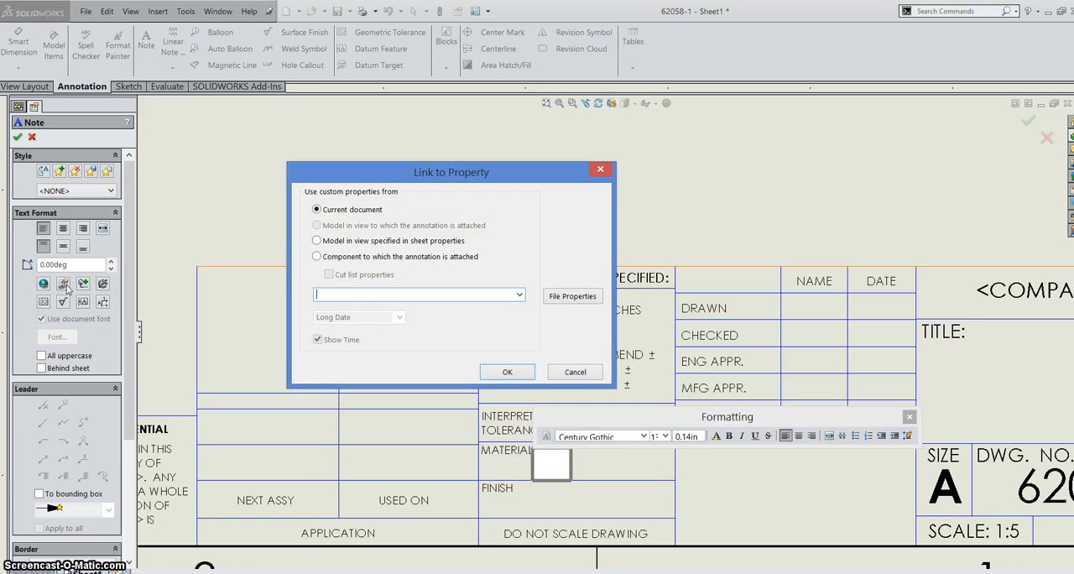
{"action": "mouse_move", "coordinate": [339, 177]}
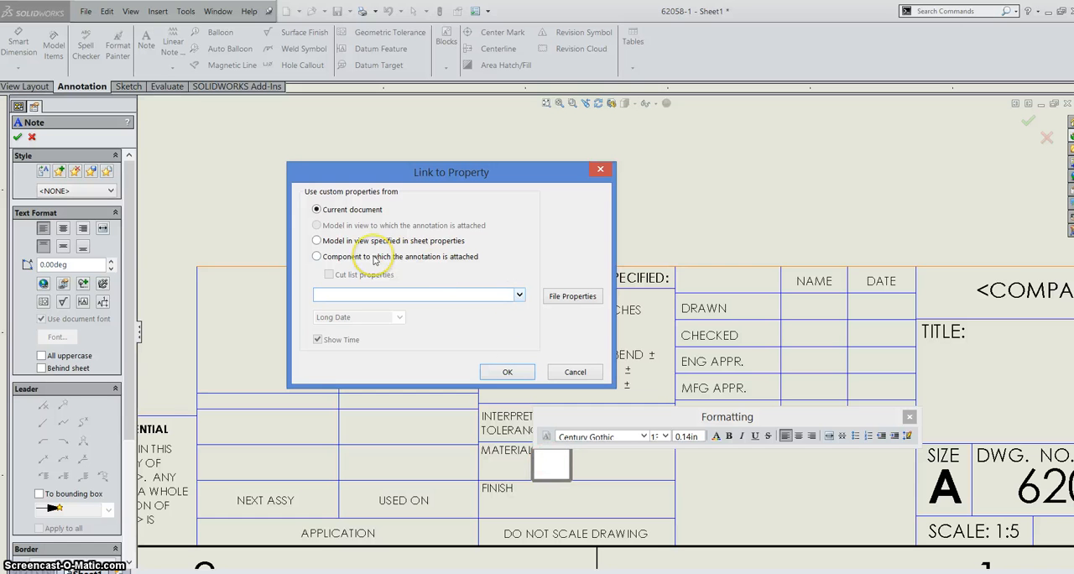
{"action": "left_click", "coordinate": [317, 256]}
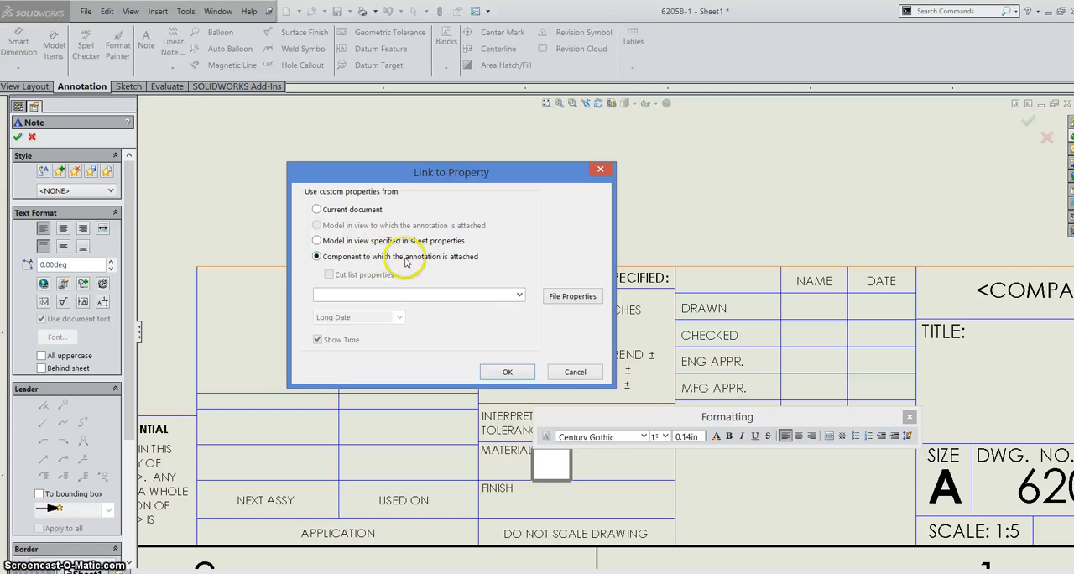
{"action": "left_click", "coordinate": [317, 241]}
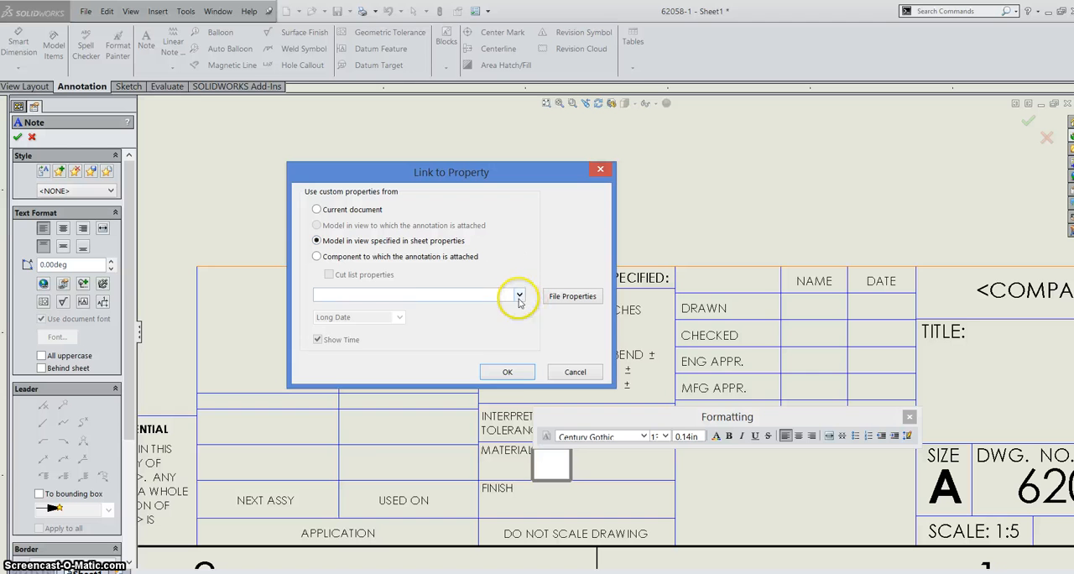
{"action": "left_click", "coordinate": [519, 294]}
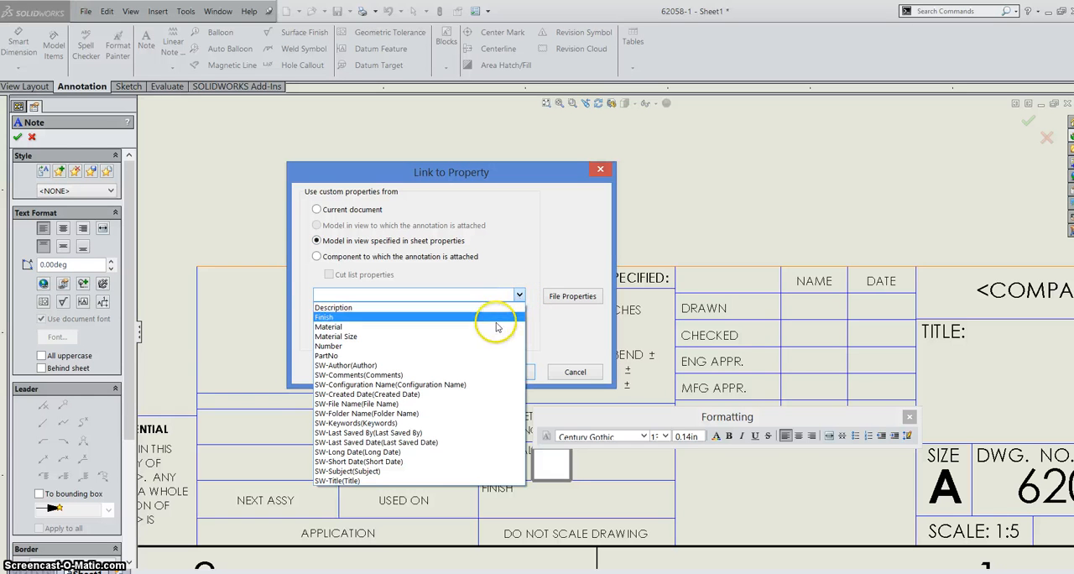
{"action": "left_click", "coordinate": [328, 326]}
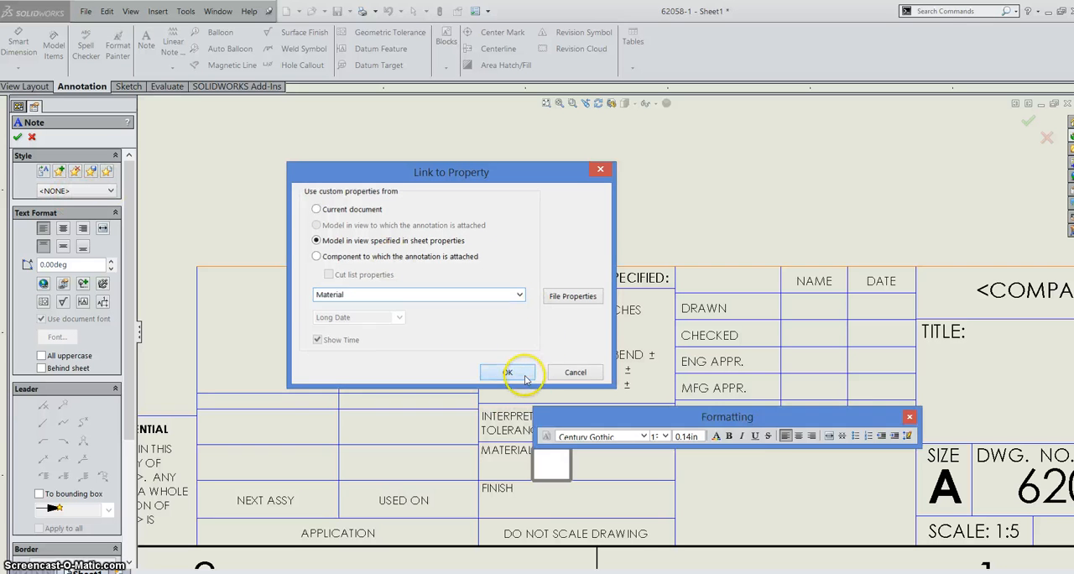
{"action": "left_click", "coordinate": [507, 372]}
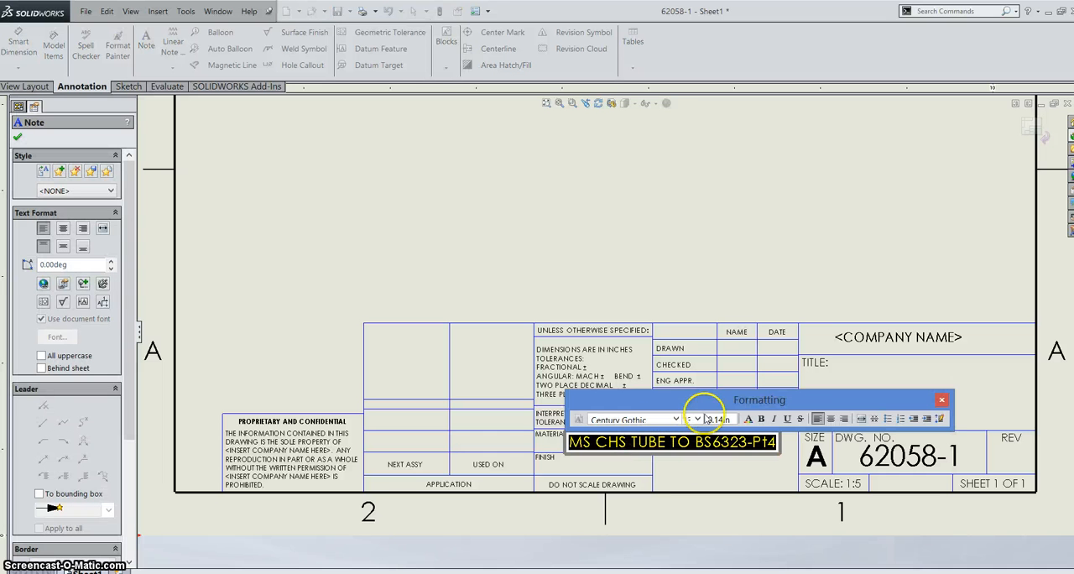
Reduce the Material note text to size 8 then 6 and finish the note.
{"action": "left_click", "coordinate": [697, 419]}
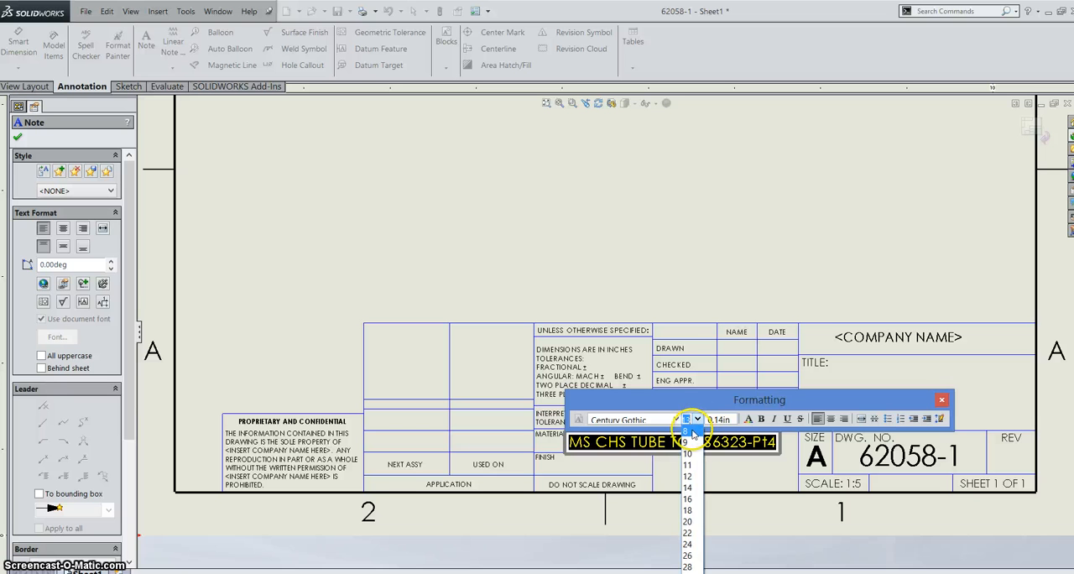
{"action": "left_click", "coordinate": [686, 430]}
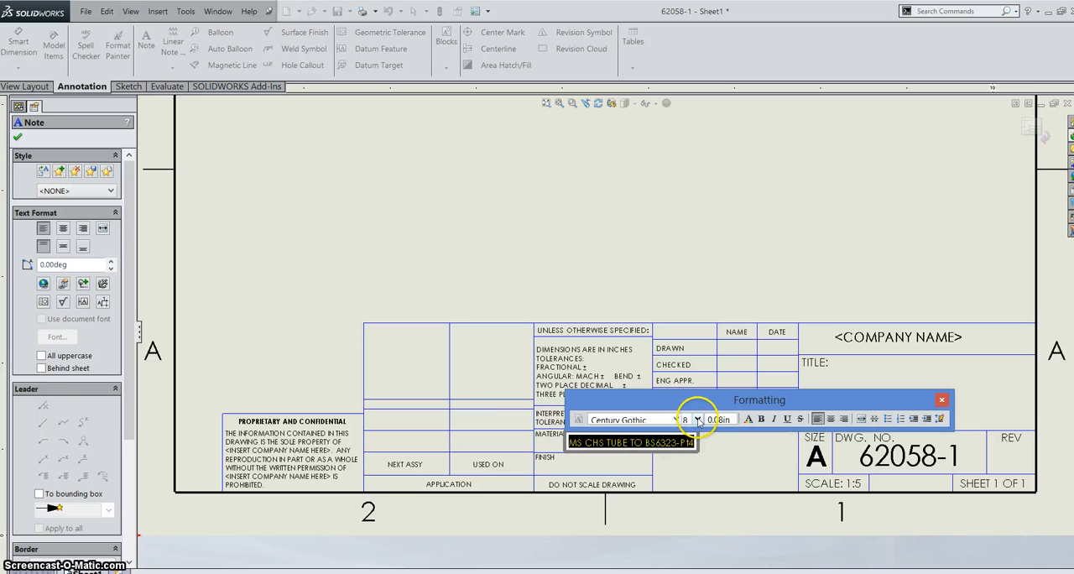
{"action": "left_click", "coordinate": [697, 422]}
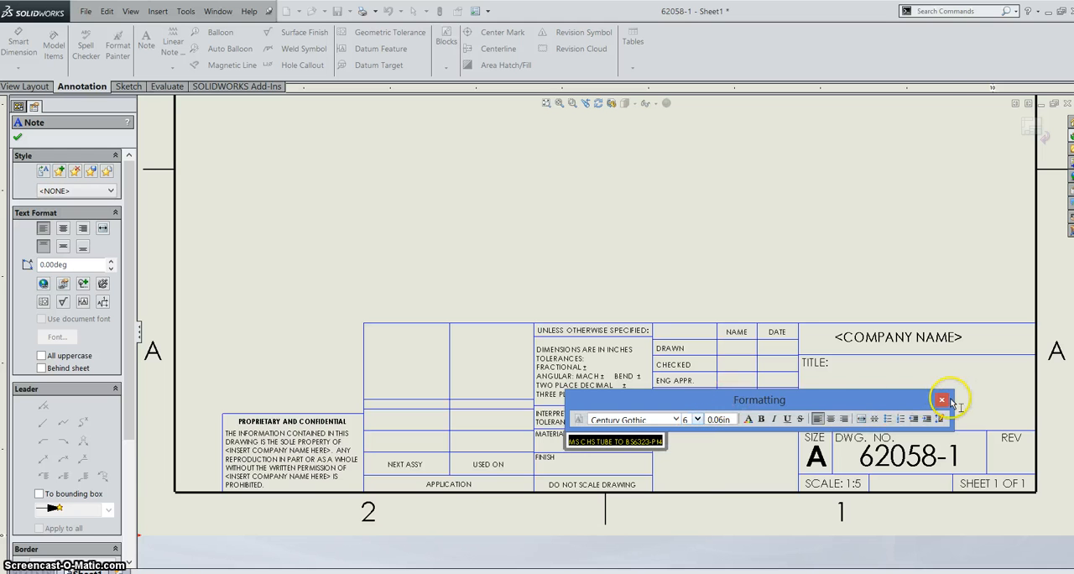
{"action": "left_click", "coordinate": [941, 399]}
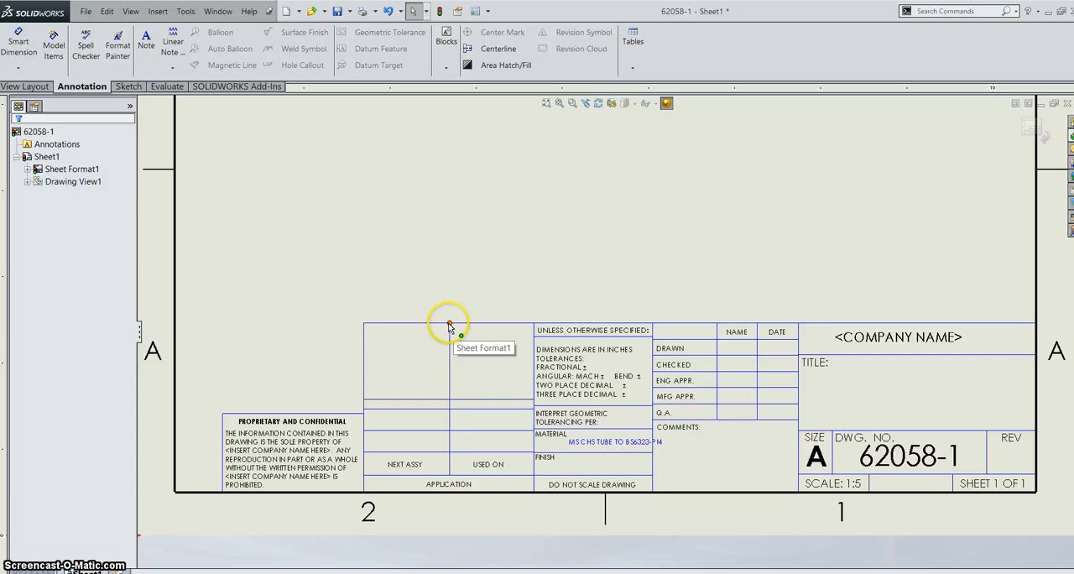
{"action": "left_click", "coordinate": [451, 324]}
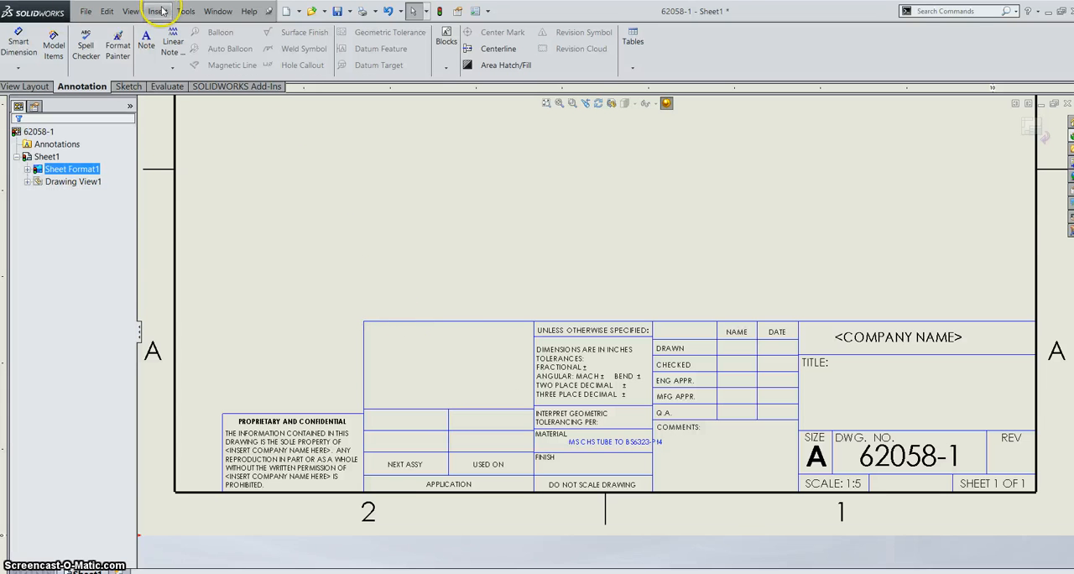
Insert the SSI logo picture from the Desktop onto the sheet.
{"action": "left_click", "coordinate": [157, 11]}
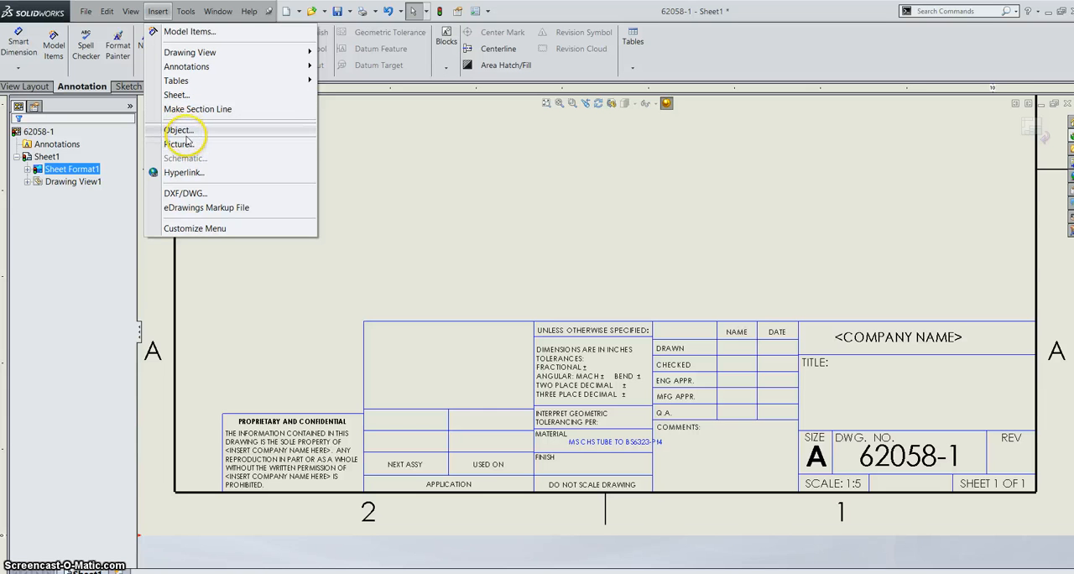
{"action": "left_click", "coordinate": [180, 144]}
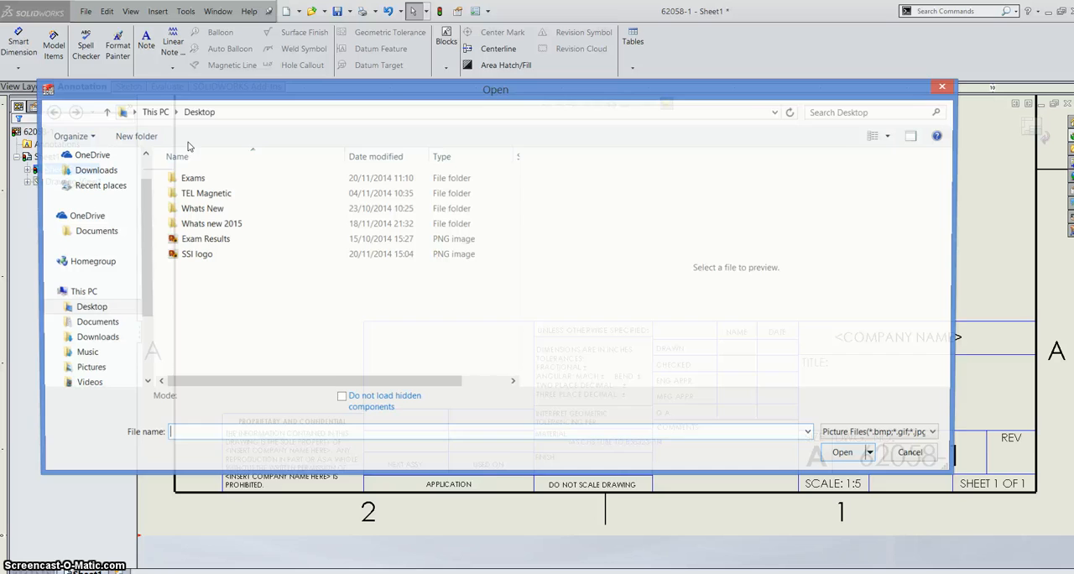
{"action": "left_click", "coordinate": [197, 254]}
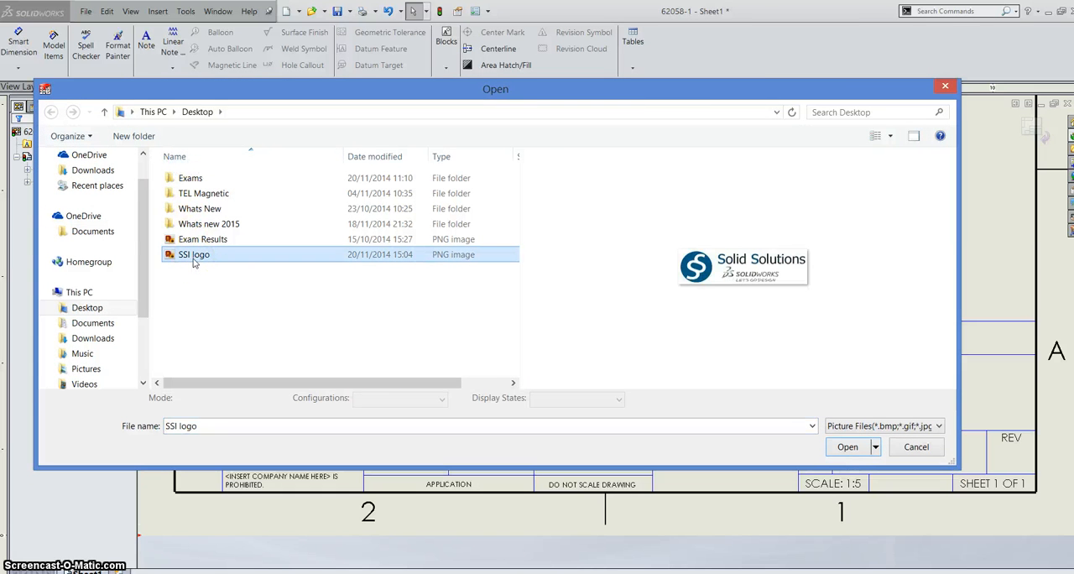
{"action": "mouse_move", "coordinate": [878, 489]}
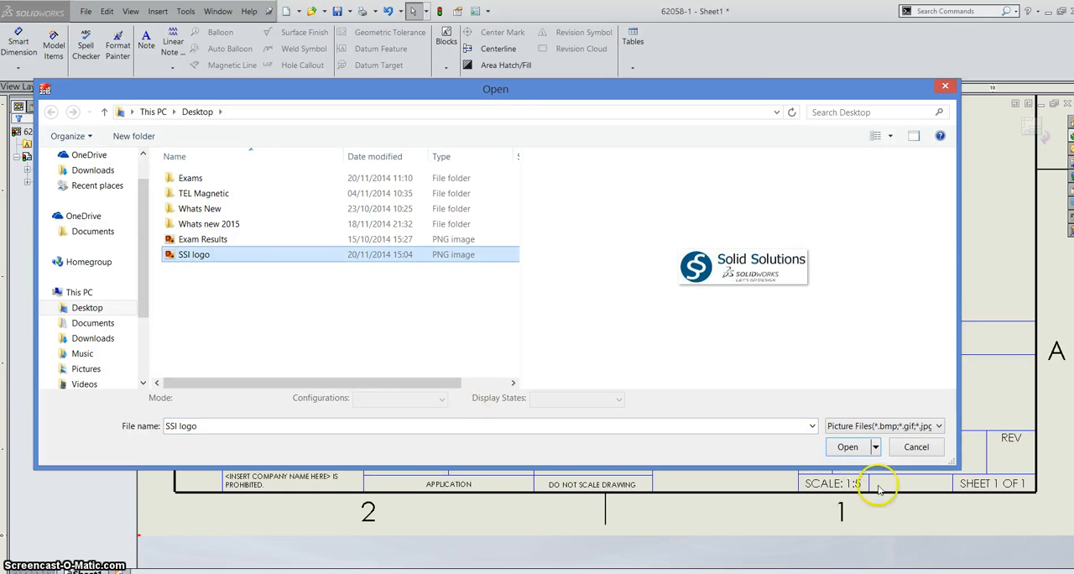
{"action": "left_click", "coordinate": [847, 446]}
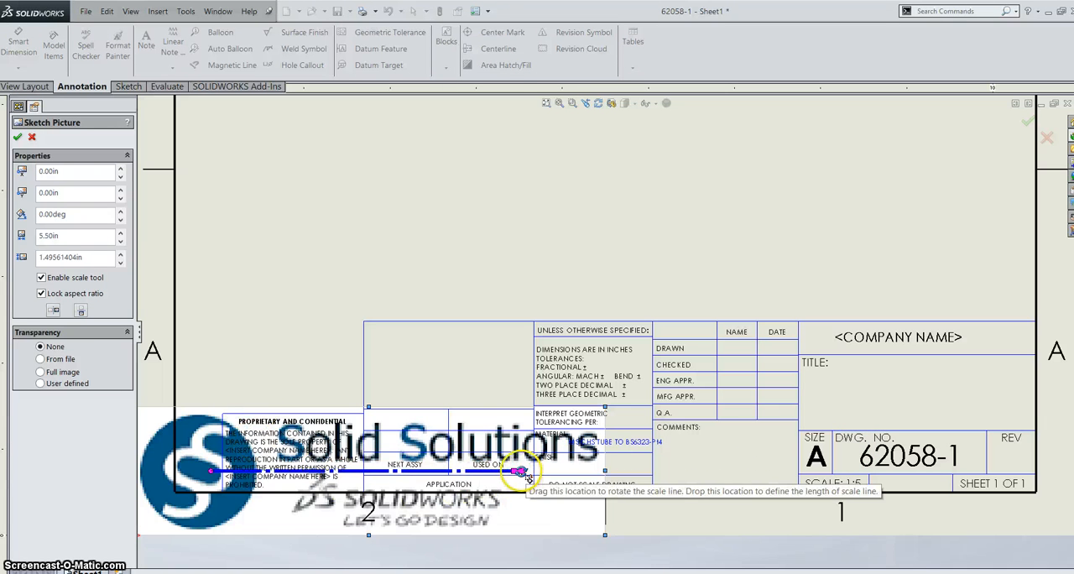
Shrink the logo and drag it into the blank title-block box above Proprietary and Confidential.
{"action": "left_click_drag", "start_coordinate": [520, 470], "coordinate": [373, 468]}
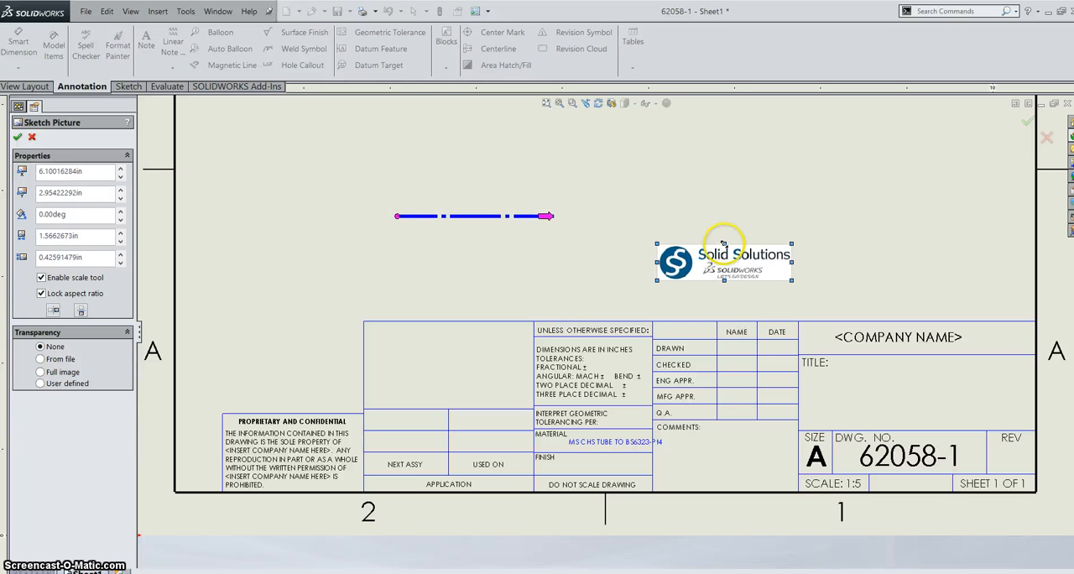
{"action": "left_click_drag", "start_coordinate": [724, 260], "coordinate": [447, 378]}
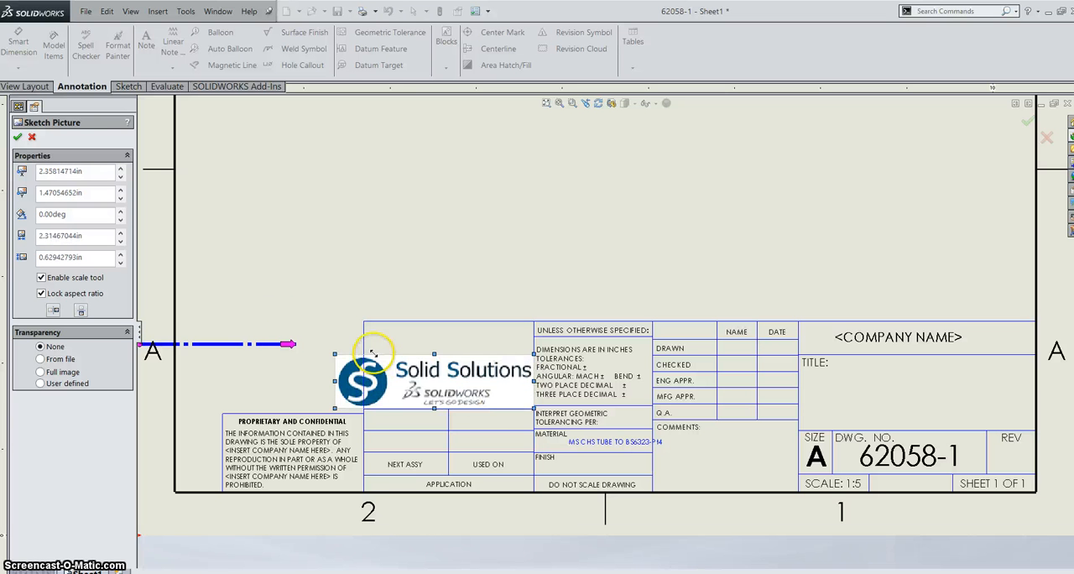
{"action": "left_click_drag", "start_coordinate": [374, 352], "coordinate": [434, 368]}
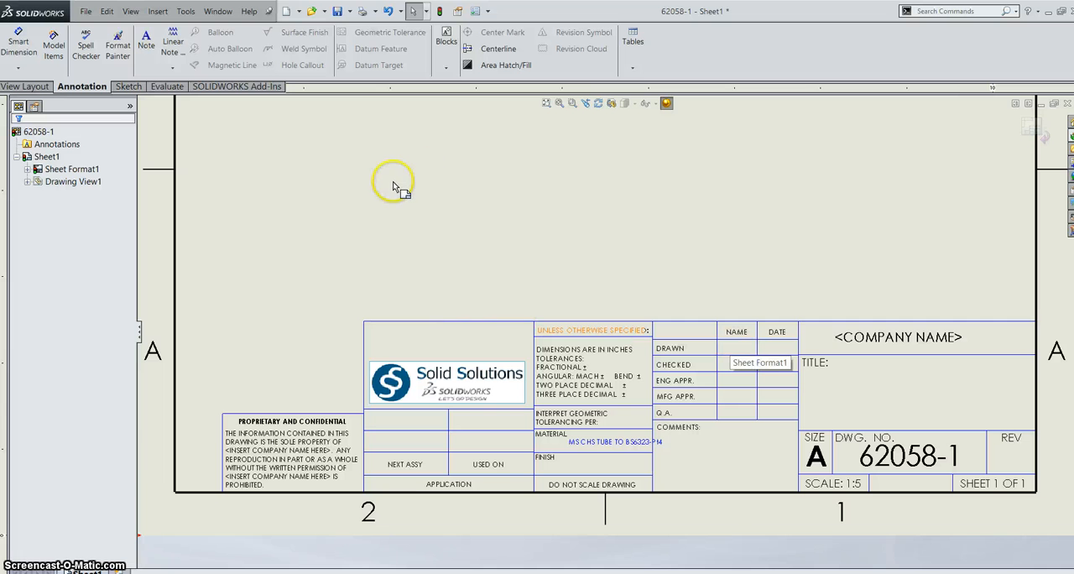
{"action": "left_click", "coordinate": [86, 11]}
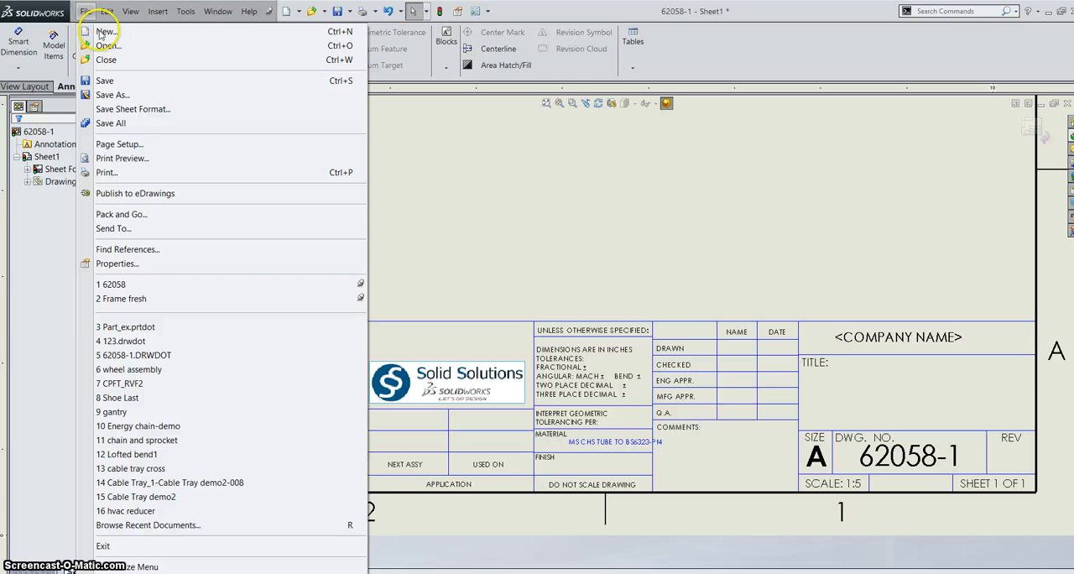
{"action": "mouse_move", "coordinate": [132, 109]}
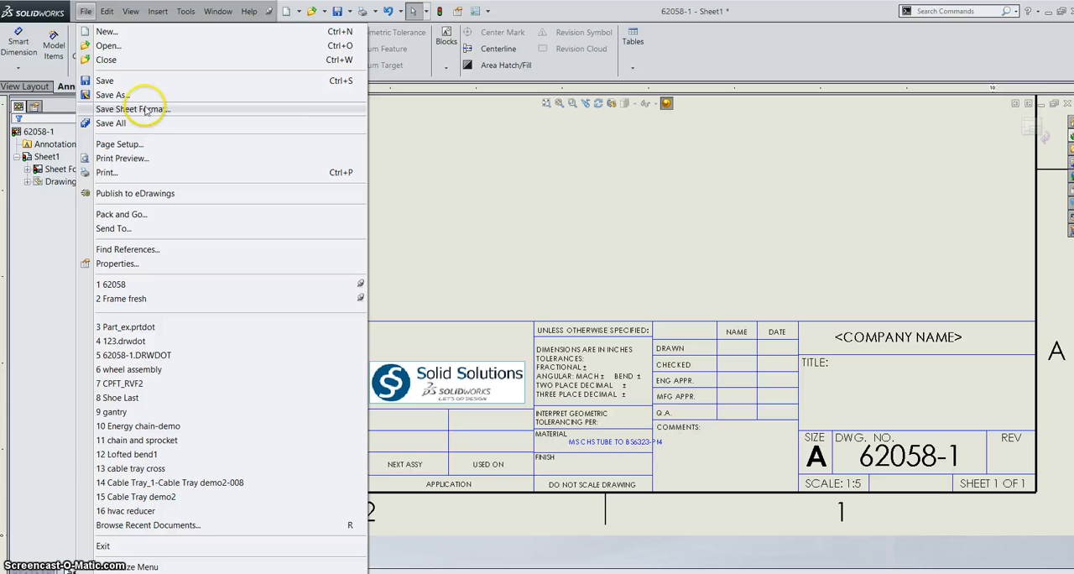
Save As a Drawing Template named SSI in the Training Templates folder.
{"action": "left_click", "coordinate": [109, 95]}
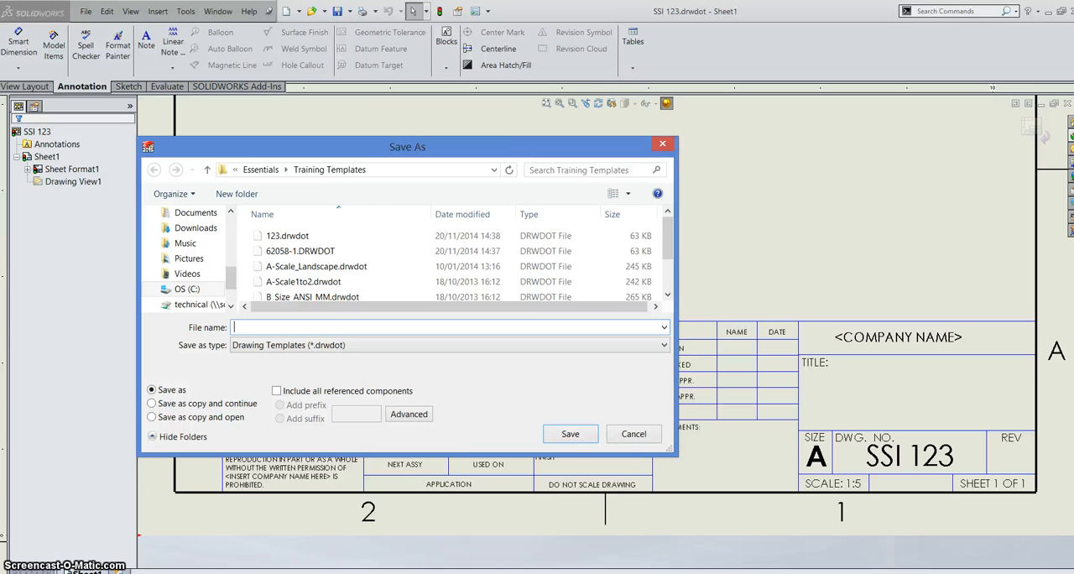
{"action": "type", "text": "SSI"}
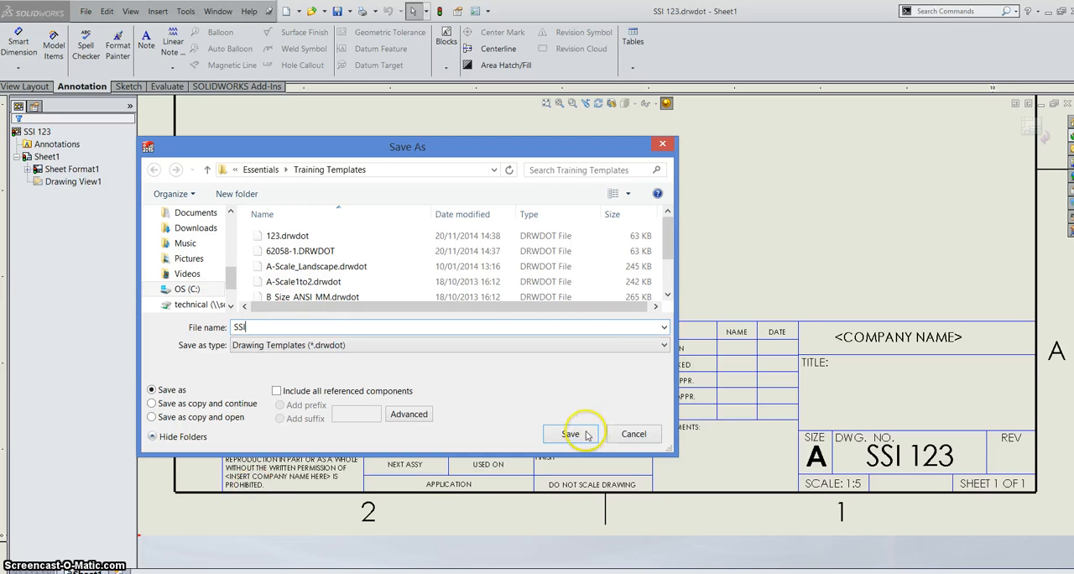
{"action": "left_click", "coordinate": [570, 434]}
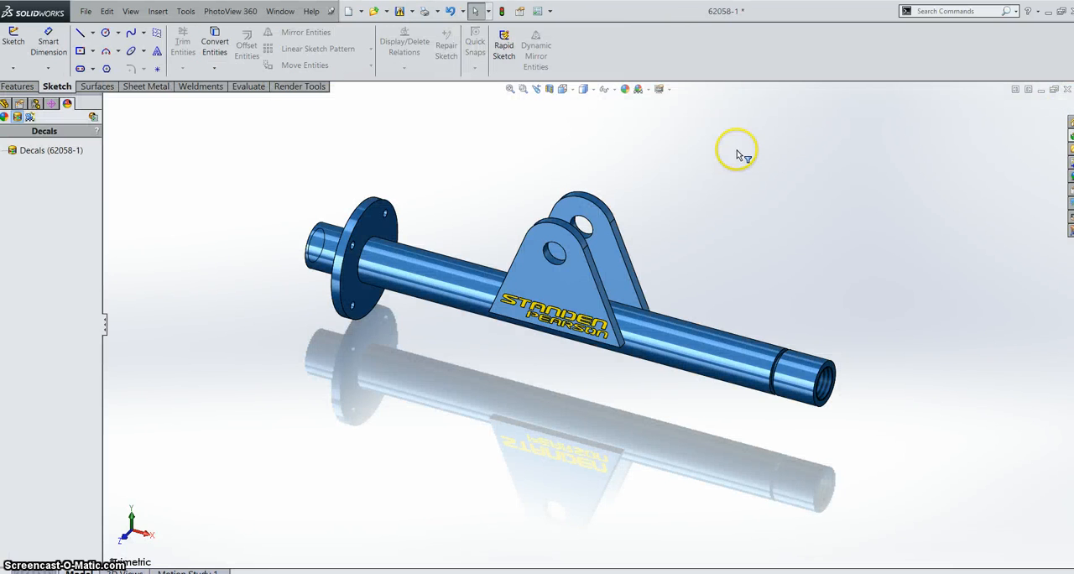
Create a new drawing from the SSI template in Training Templates.
{"action": "left_click", "coordinate": [85, 11]}
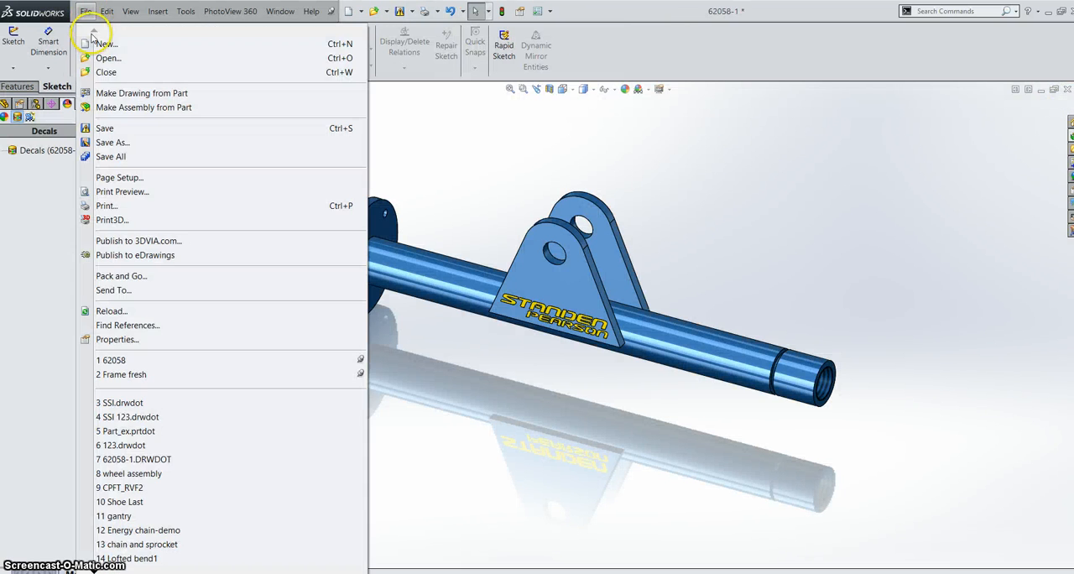
{"action": "left_click", "coordinate": [107, 43]}
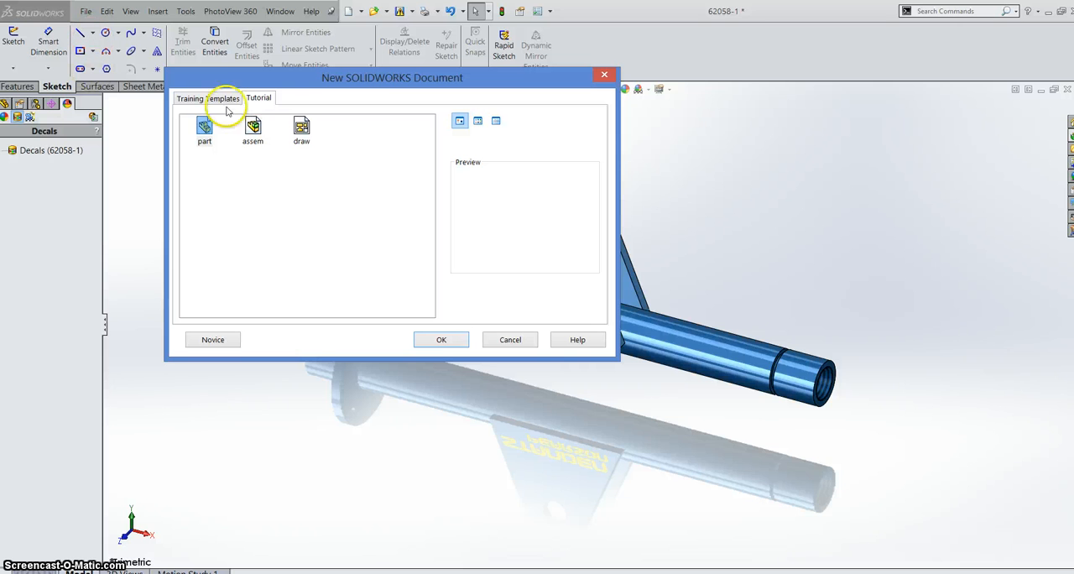
{"action": "left_click", "coordinate": [208, 98]}
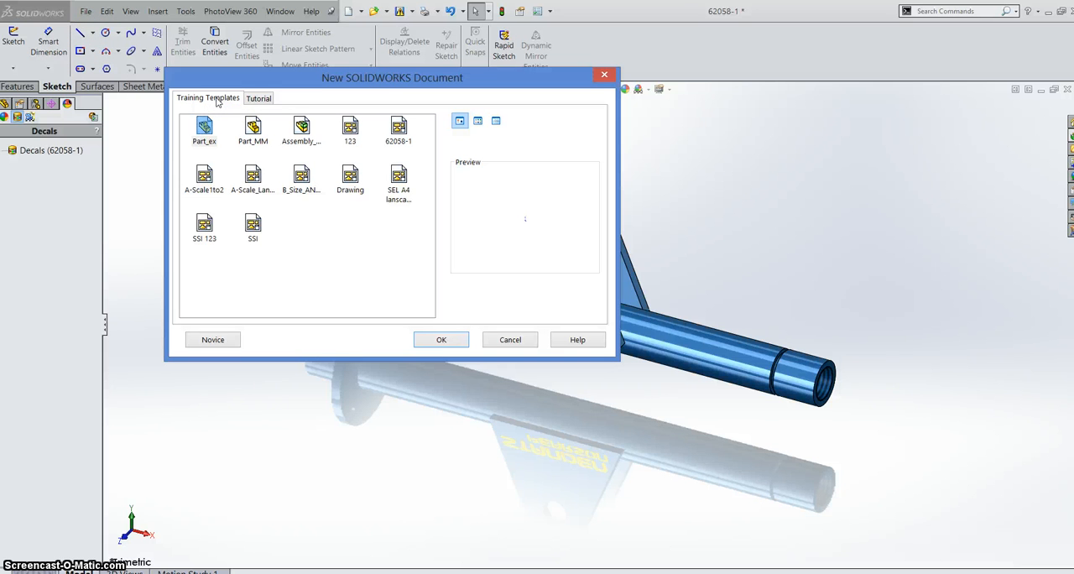
{"action": "left_click", "coordinate": [203, 130]}
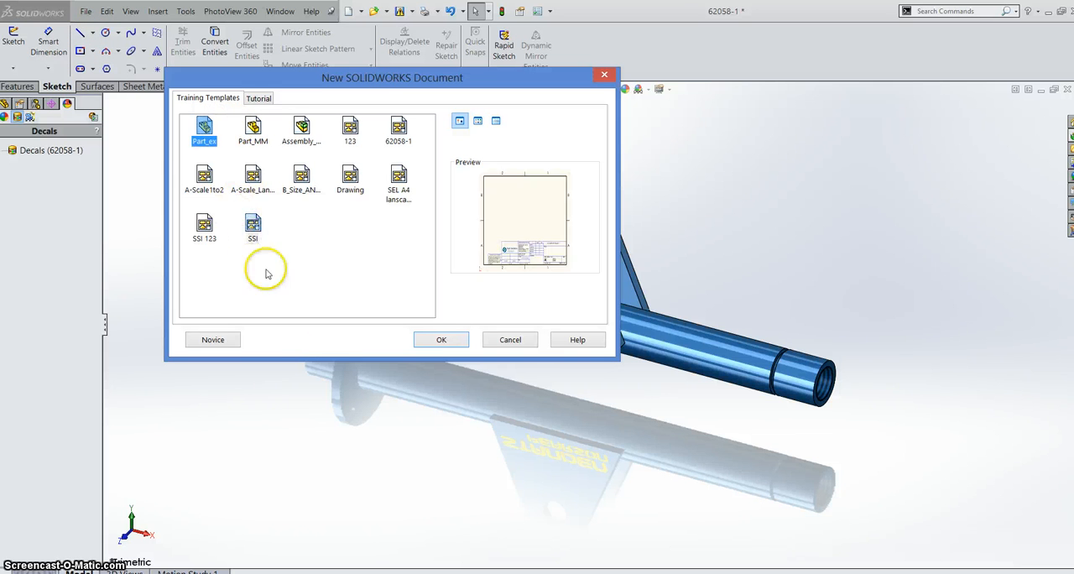
{"action": "left_click", "coordinate": [440, 340]}
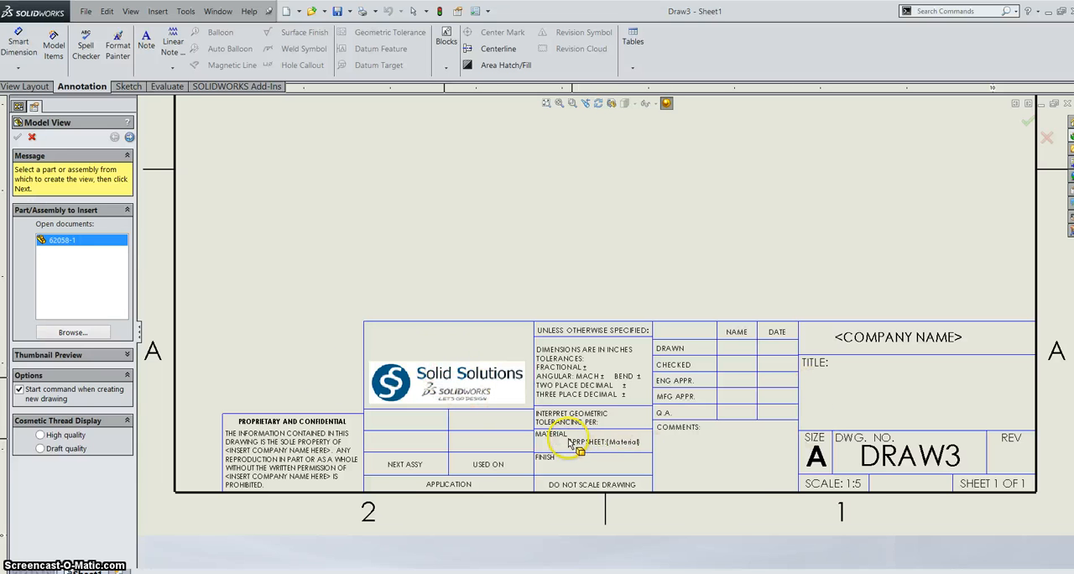
{"action": "mouse_move", "coordinate": [675, 454]}
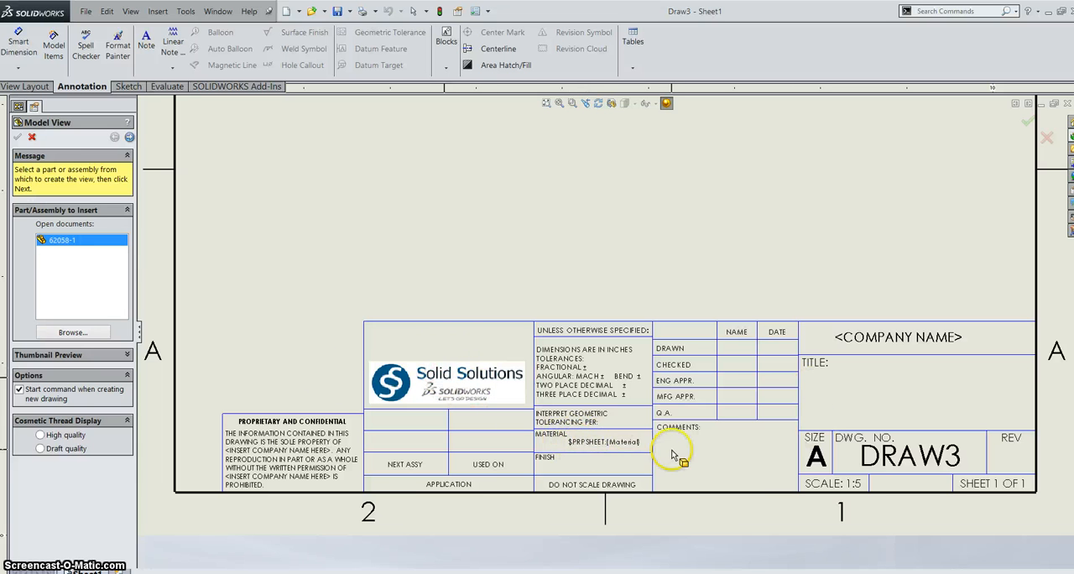
{"action": "mouse_move", "coordinate": [375, 424]}
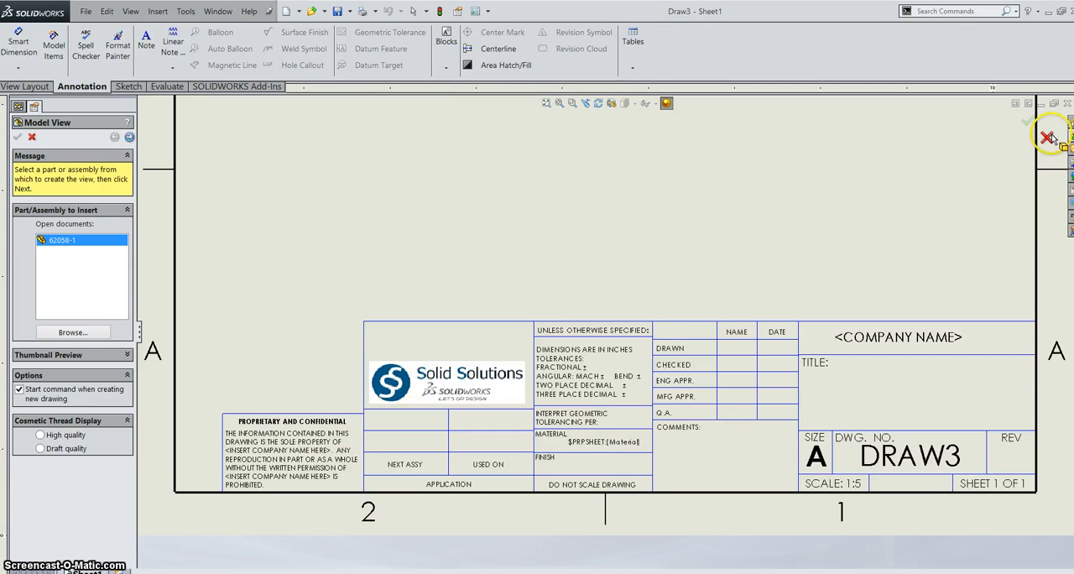
Cancel the Model View and create a new part from the Tutorial part template.
{"action": "left_click", "coordinate": [1050, 135]}
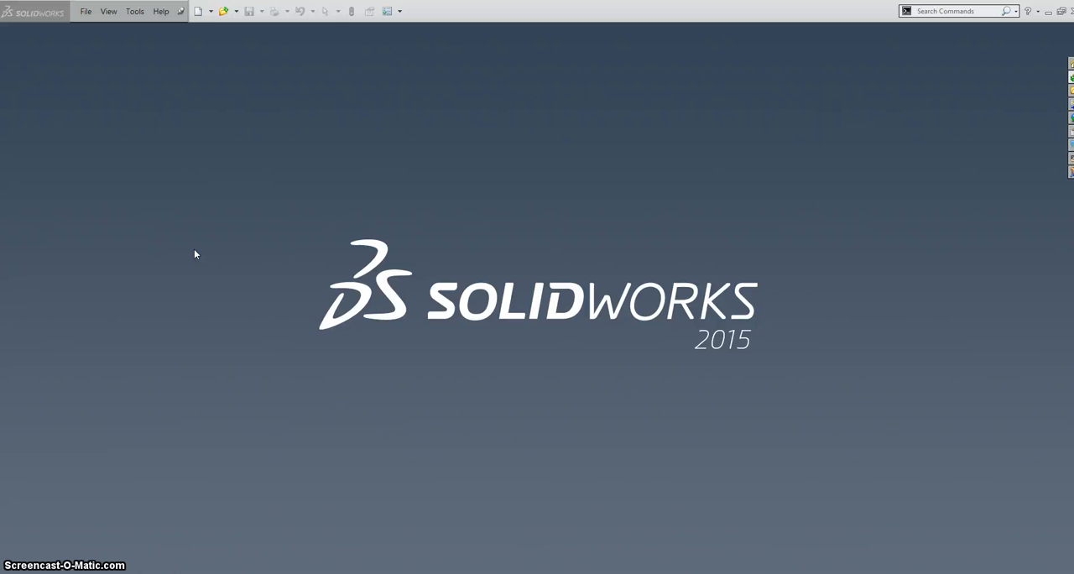
{"action": "left_click", "coordinate": [198, 11]}
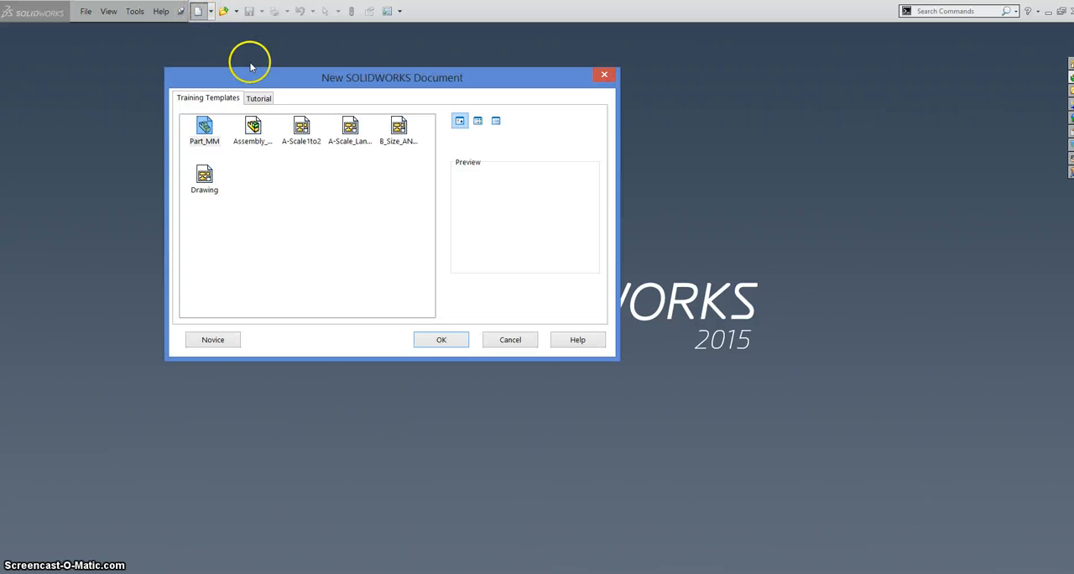
{"action": "left_click", "coordinate": [258, 98]}
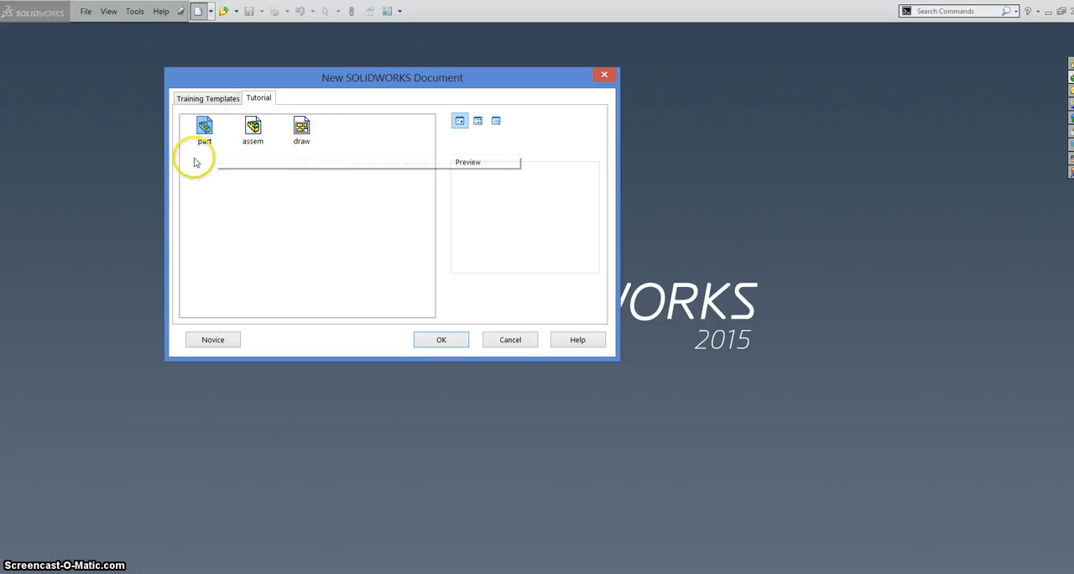
{"action": "left_click", "coordinate": [204, 130]}
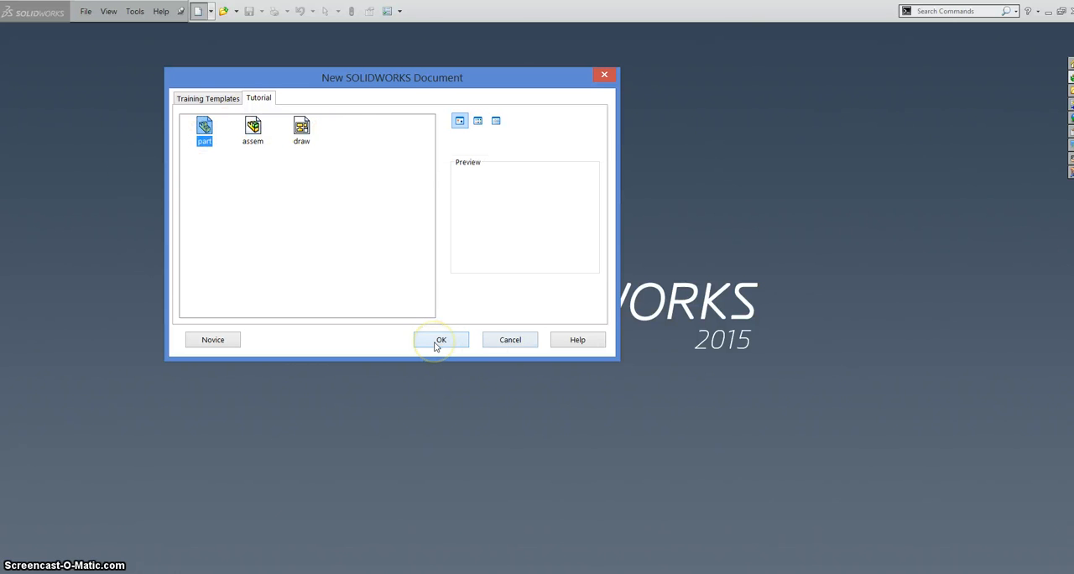
{"action": "left_click", "coordinate": [440, 340]}
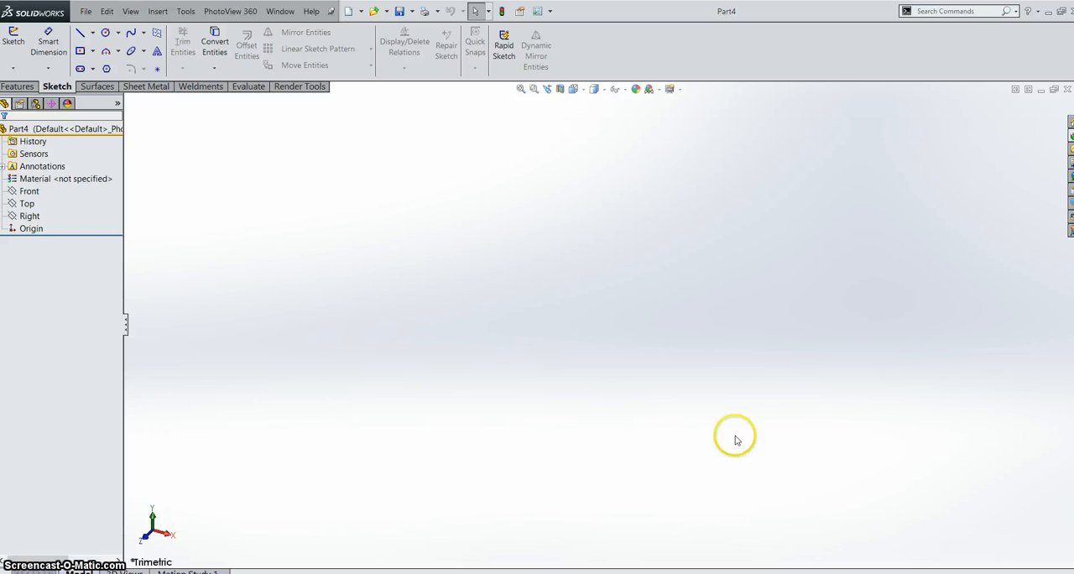
{"action": "mouse_move", "coordinate": [645, 259]}
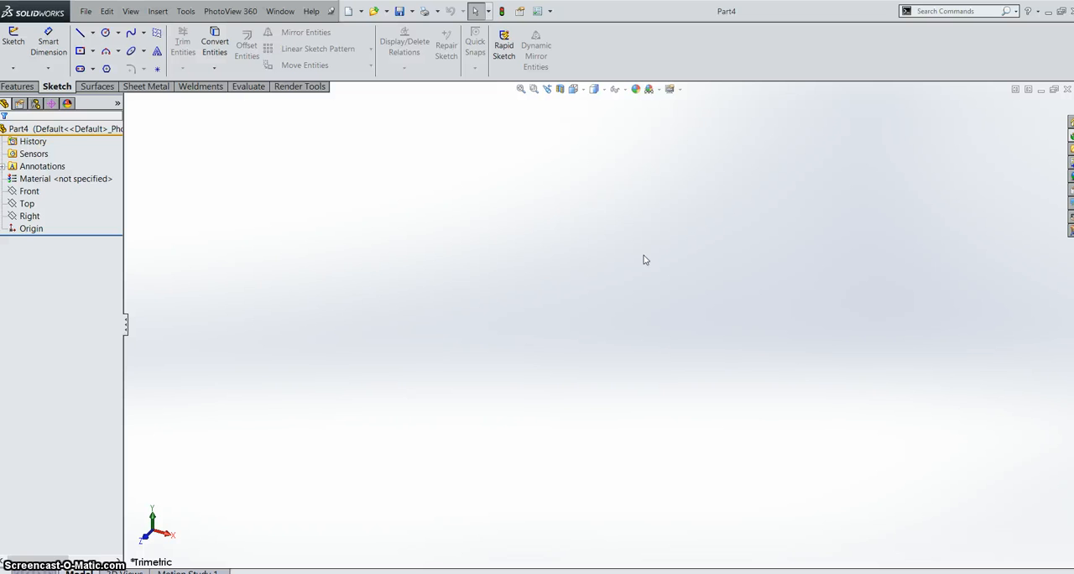
{"action": "mouse_move", "coordinate": [669, 89]}
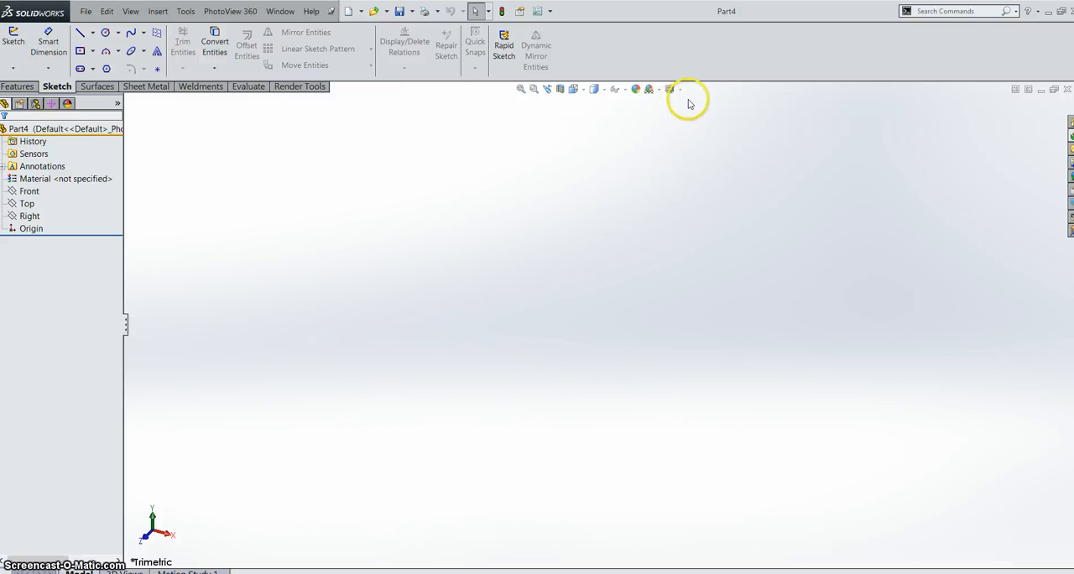
Apply the Rooftop scene from the Apply Scene list to Part4.
{"action": "left_click", "coordinate": [661, 89]}
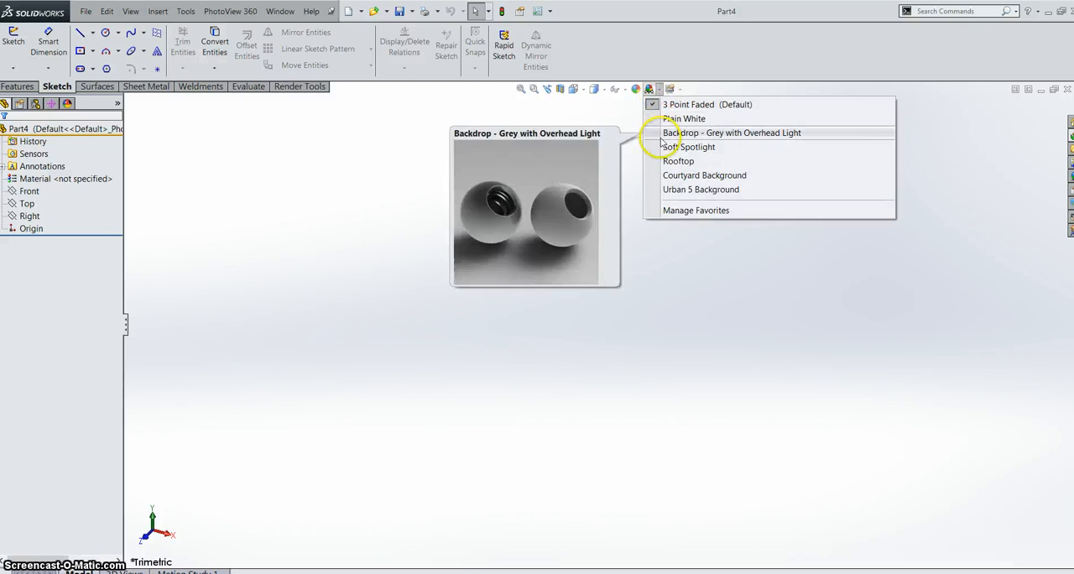
{"action": "mouse_move", "coordinate": [678, 161]}
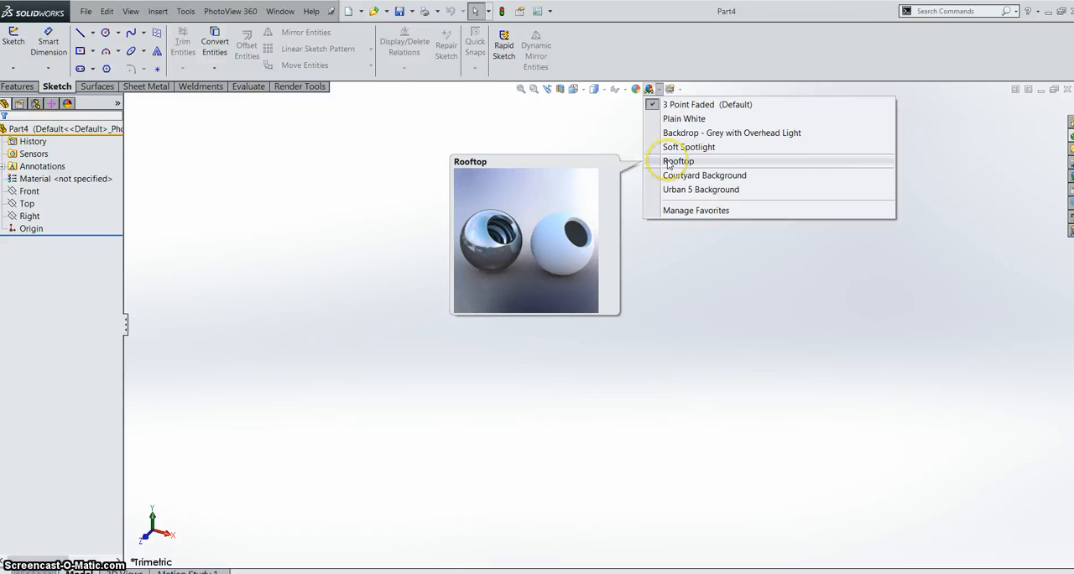
{"action": "left_click", "coordinate": [678, 161]}
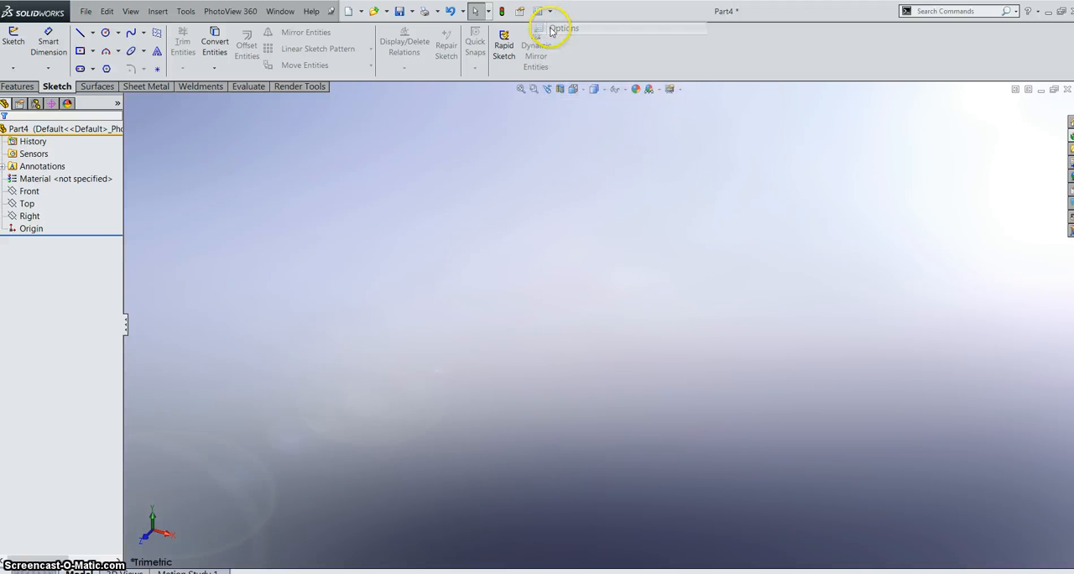
Set the document unit system to MMGS (millimetre, gram, second) in Document Properties > Units.
{"action": "left_click", "coordinate": [552, 28]}
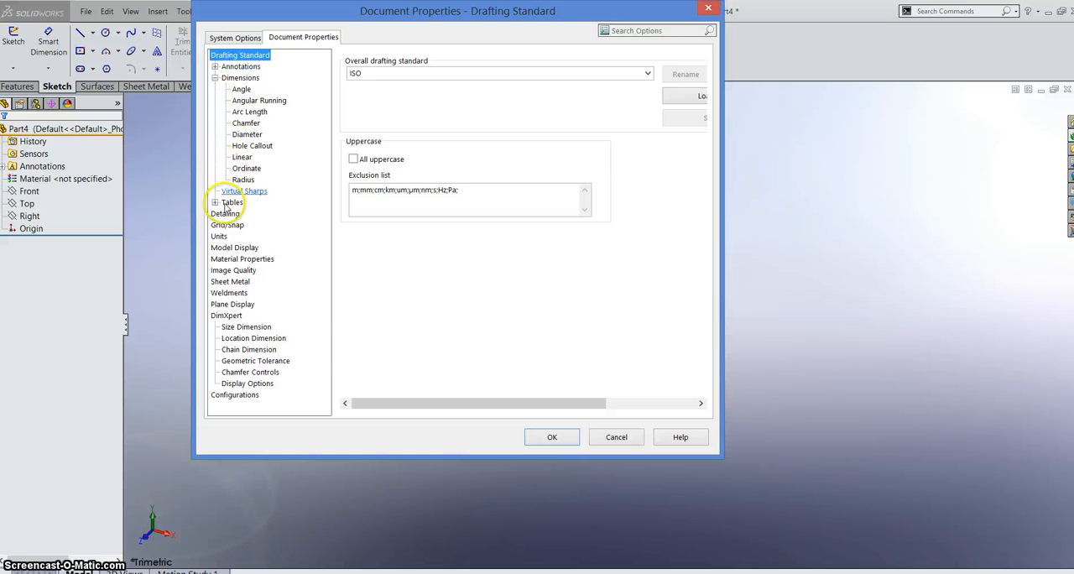
{"action": "left_click", "coordinate": [219, 236]}
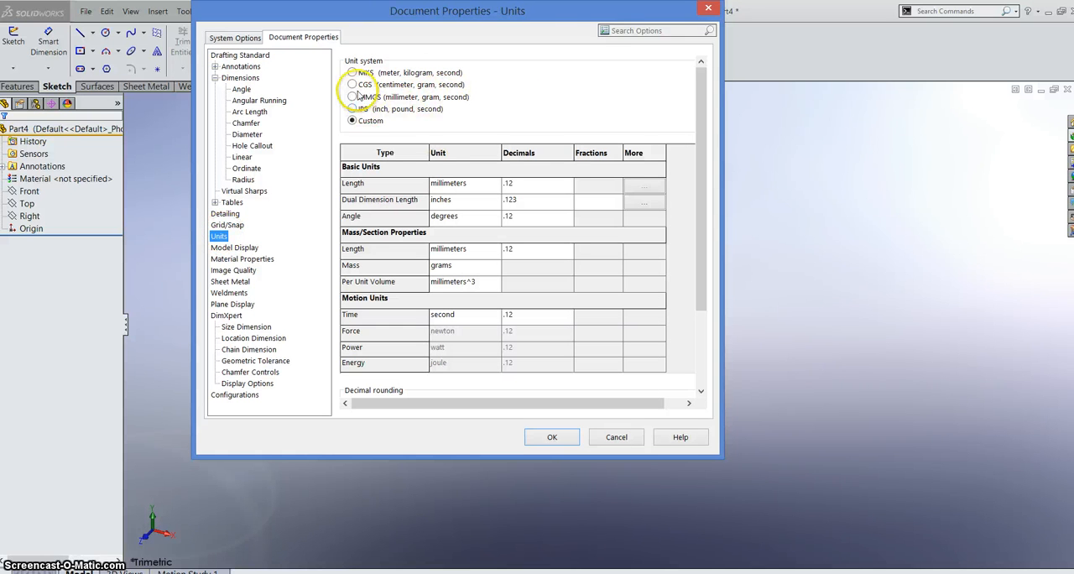
{"action": "left_click", "coordinate": [353, 96]}
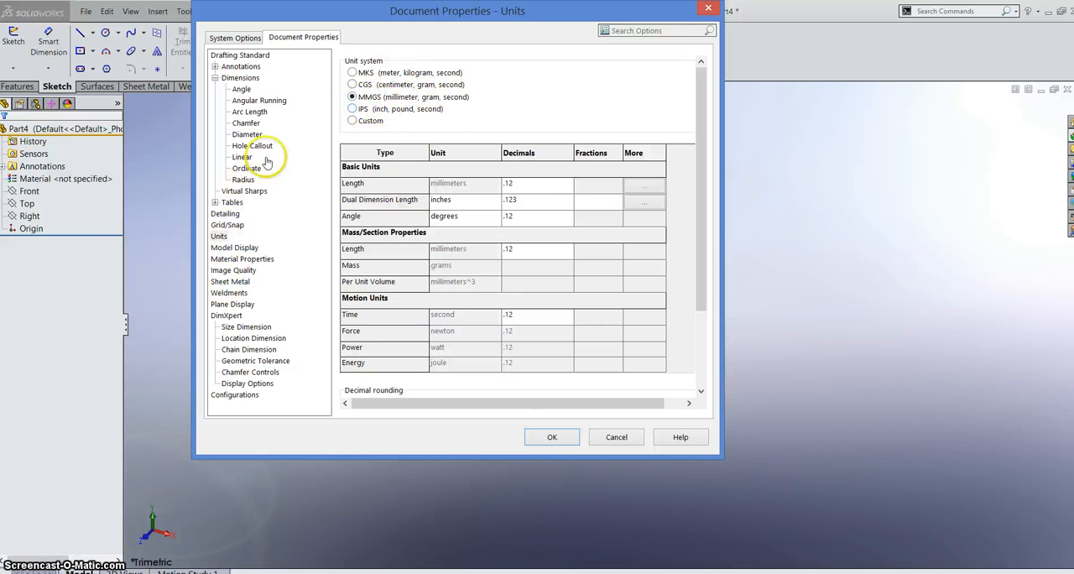
Review the Angle, Angular Running, Chamfer, Diameter and general Dimensions pages, then accept the document properties.
{"action": "left_click", "coordinate": [242, 89]}
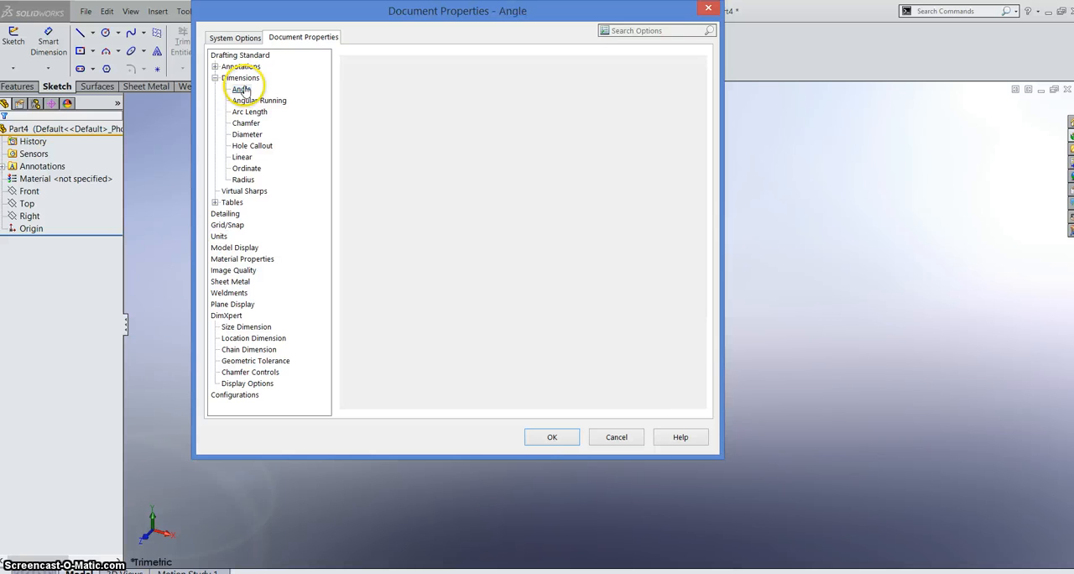
{"action": "left_click", "coordinate": [258, 100]}
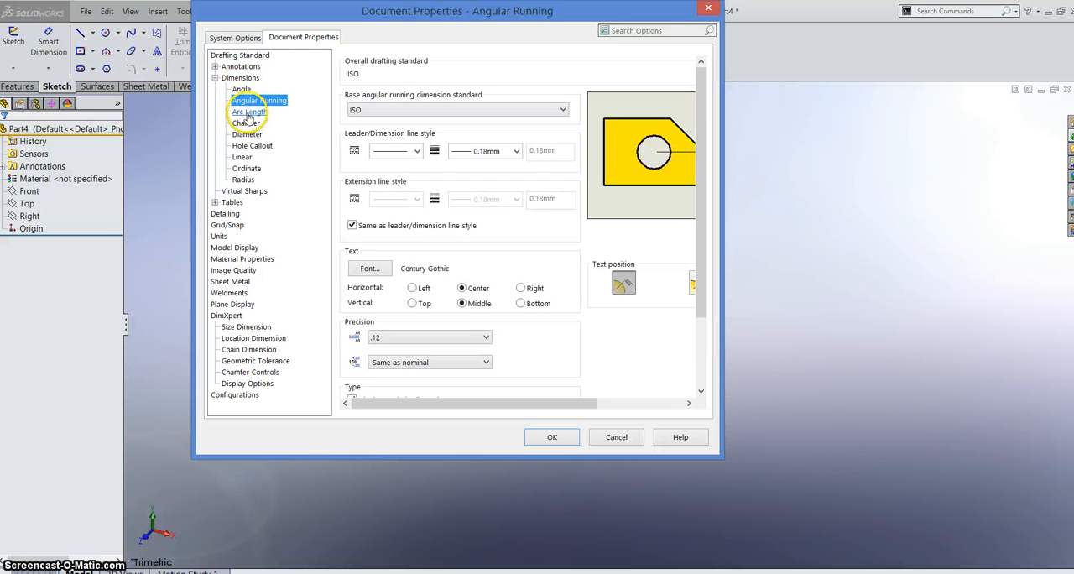
{"action": "left_click", "coordinate": [246, 123]}
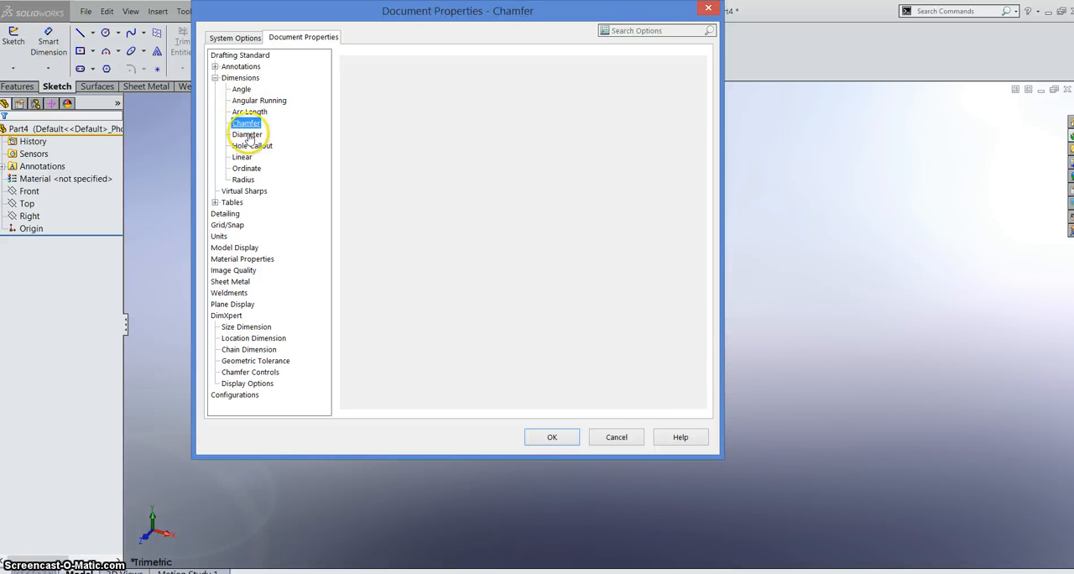
{"action": "left_click", "coordinate": [246, 134]}
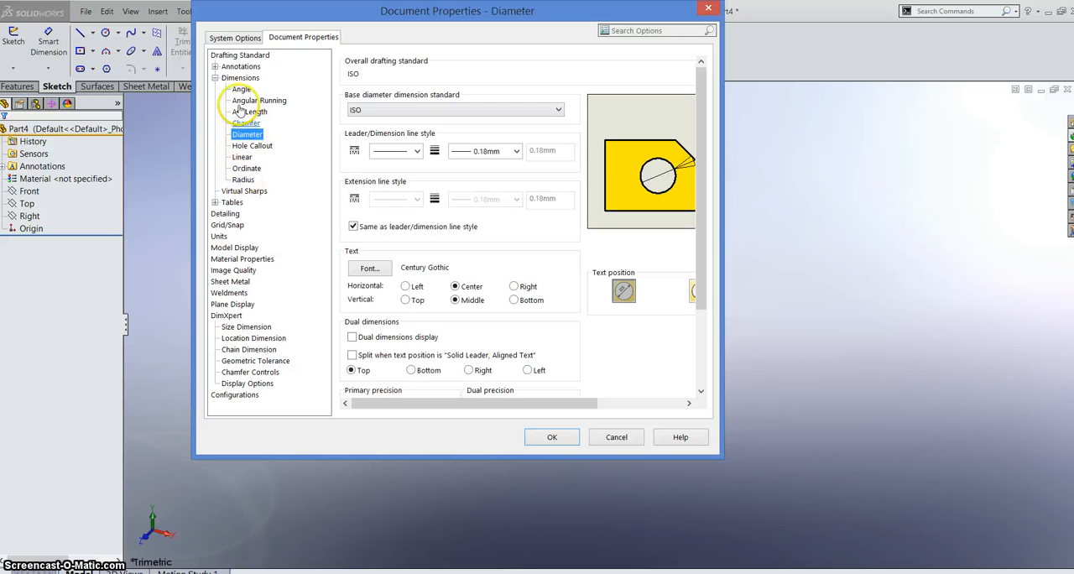
{"action": "left_click", "coordinate": [240, 77]}
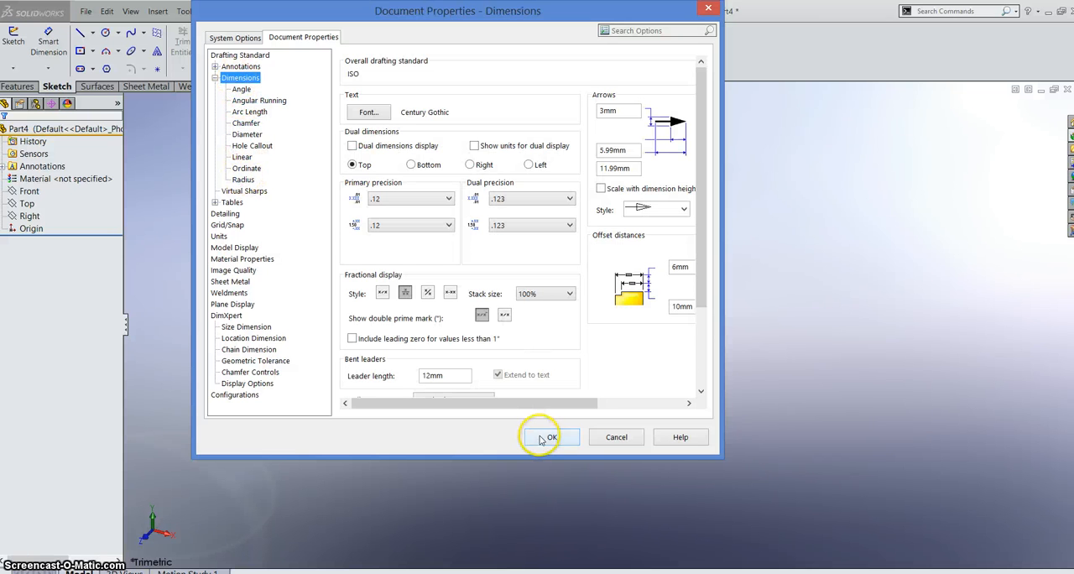
{"action": "left_click", "coordinate": [551, 436]}
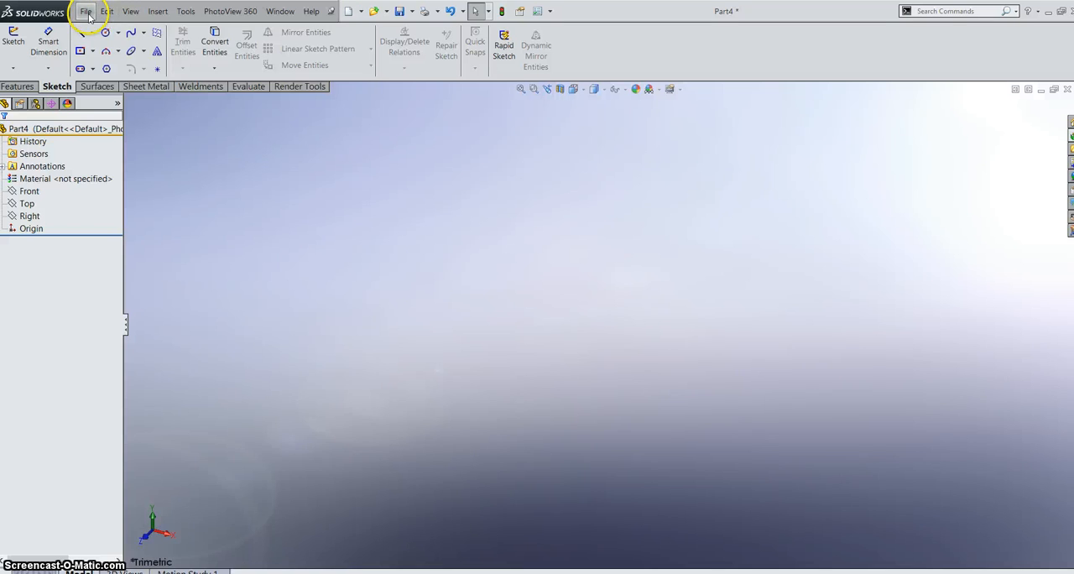
Save Part4 as the part template 'SSI MM' (*.prtdot) in the Training Templates folder.
{"action": "left_click", "coordinate": [86, 10]}
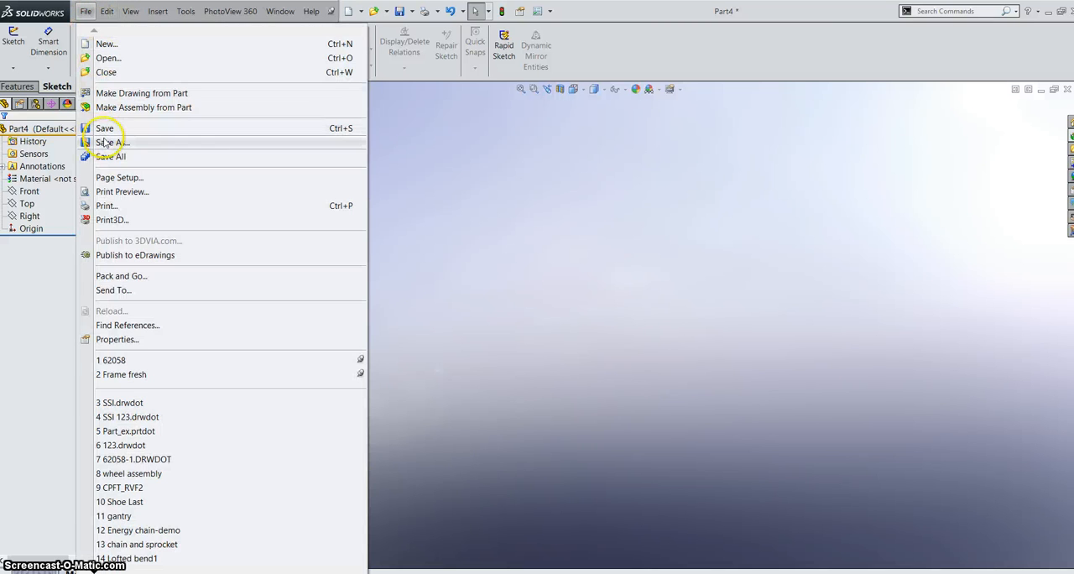
{"action": "left_click", "coordinate": [112, 142]}
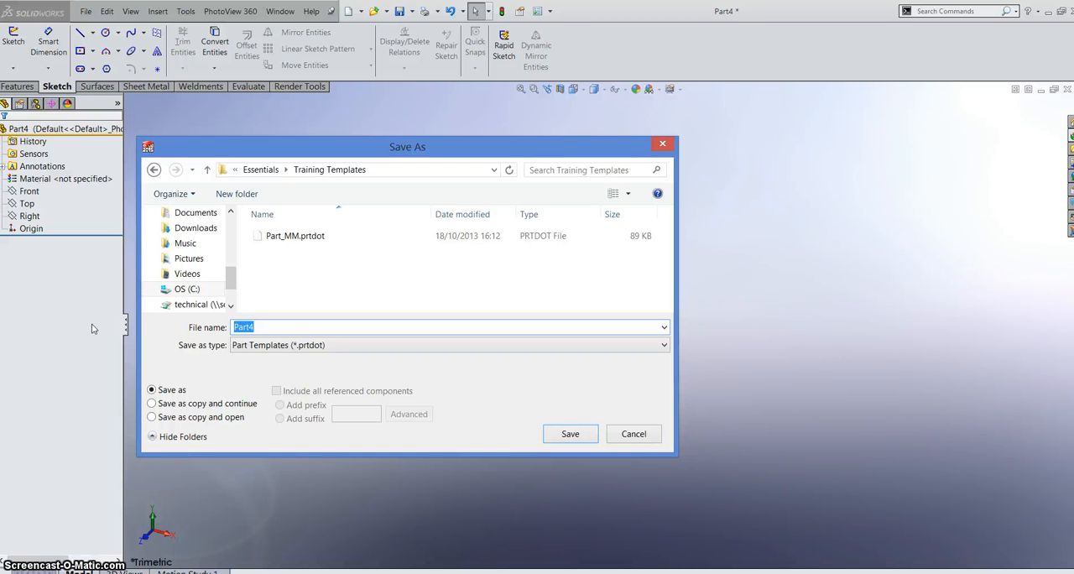
{"action": "type", "text": "SSI MM"}
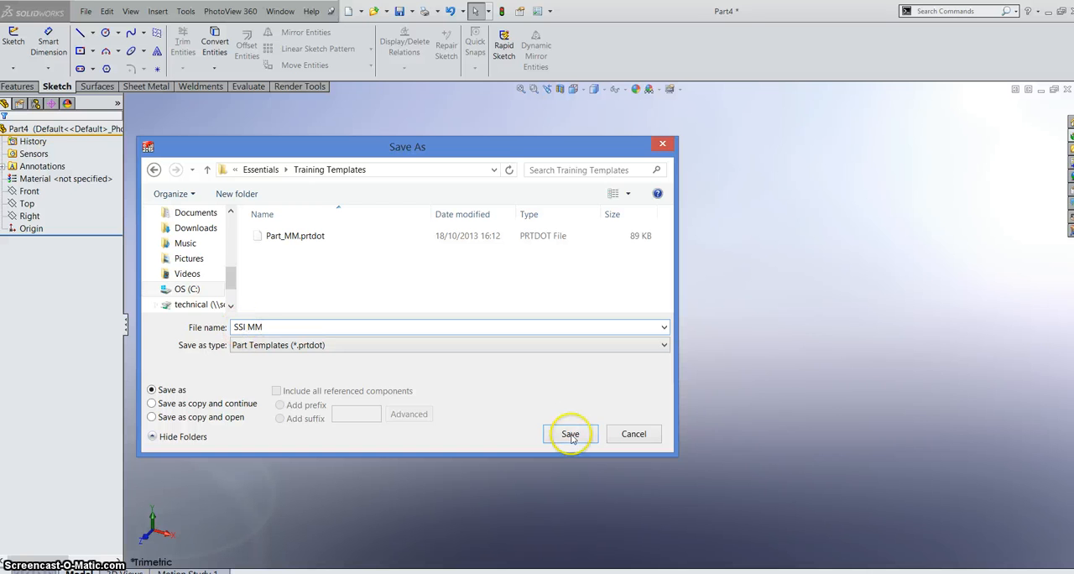
{"action": "left_click", "coordinate": [570, 434]}
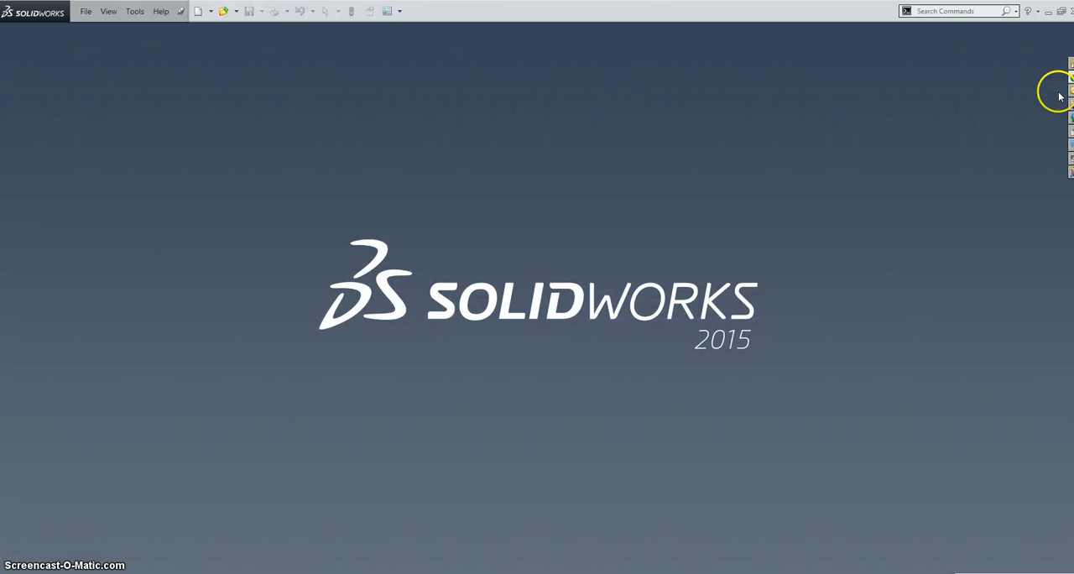
{"action": "mouse_move", "coordinate": [198, 11]}
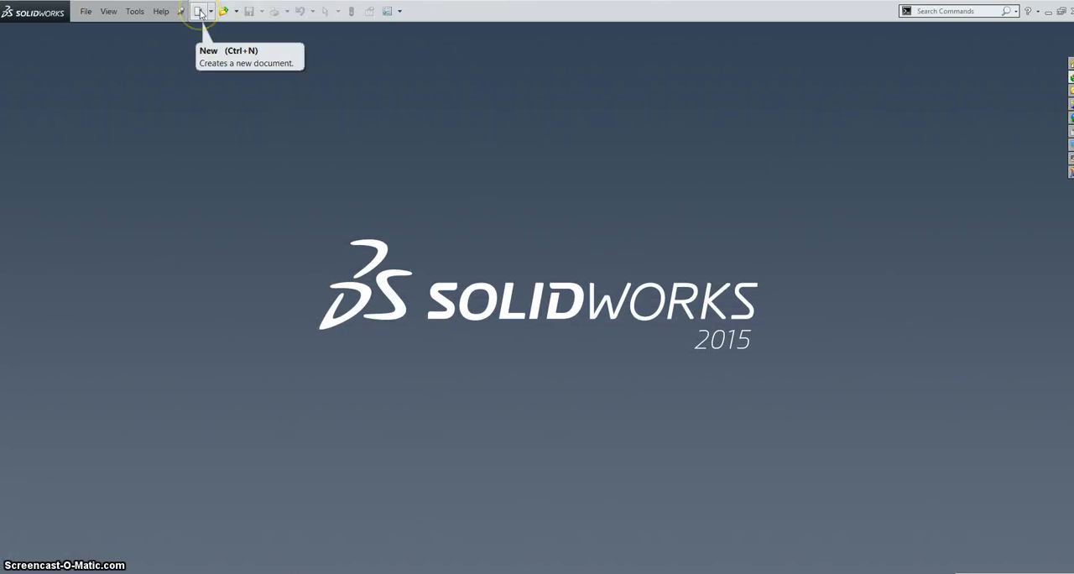
Create a new part, Part5, from the SSI MM template in the Training Templates collection.
{"action": "left_click", "coordinate": [200, 10]}
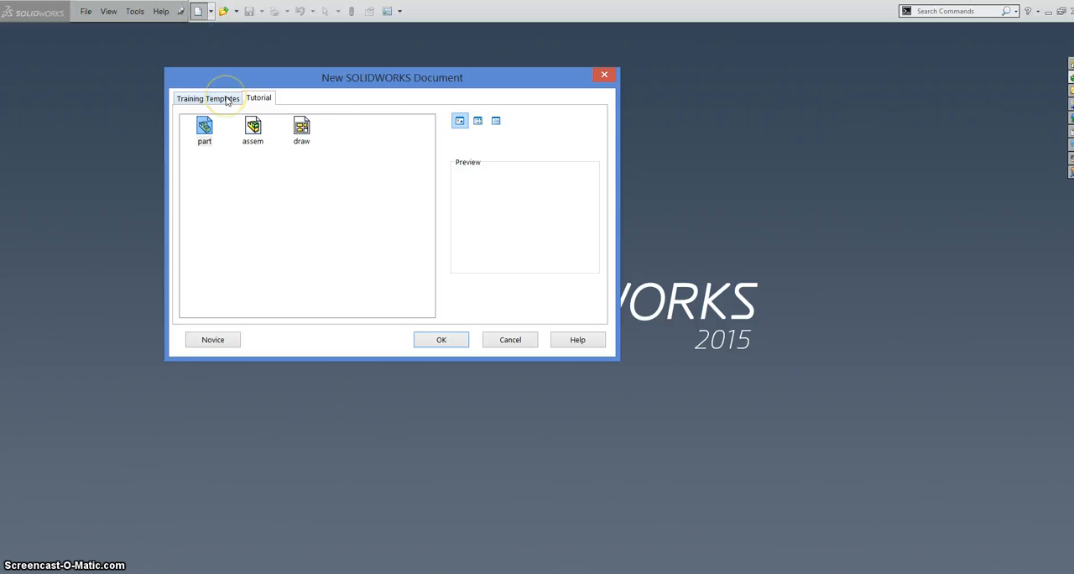
{"action": "left_click", "coordinate": [207, 98]}
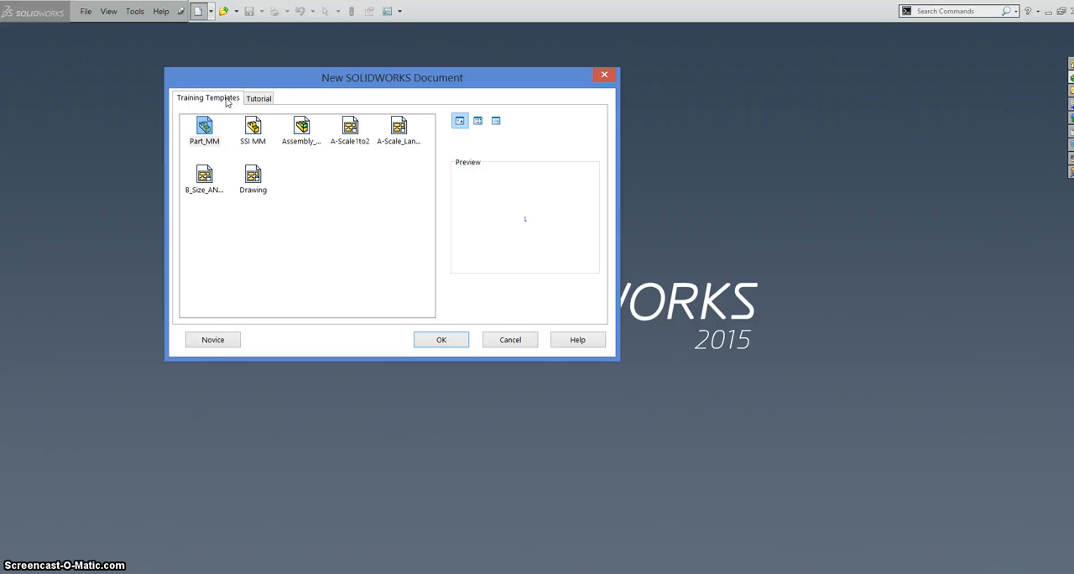
{"action": "left_click", "coordinate": [252, 130]}
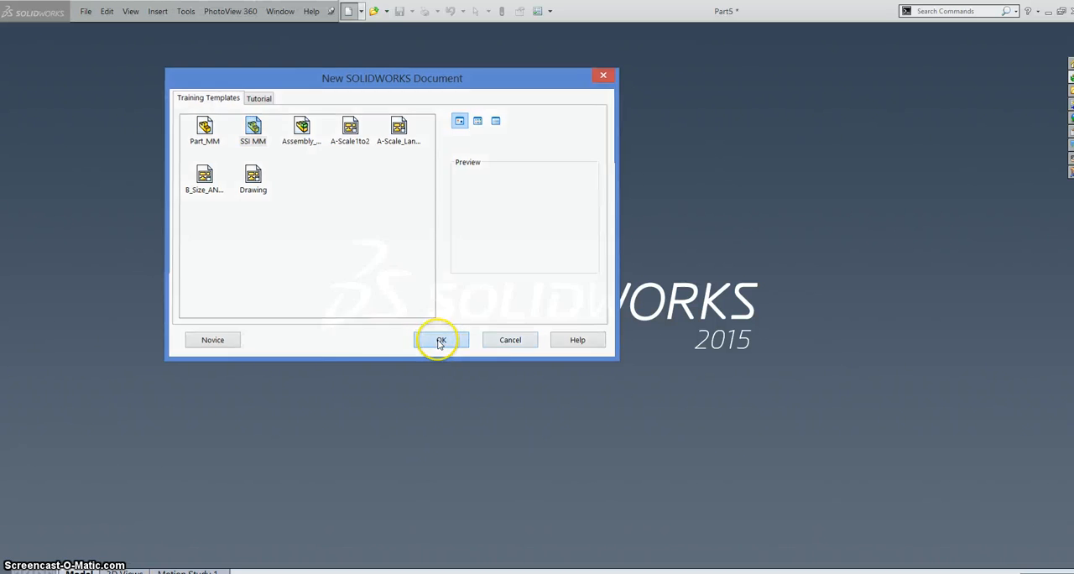
{"action": "left_click", "coordinate": [440, 340]}
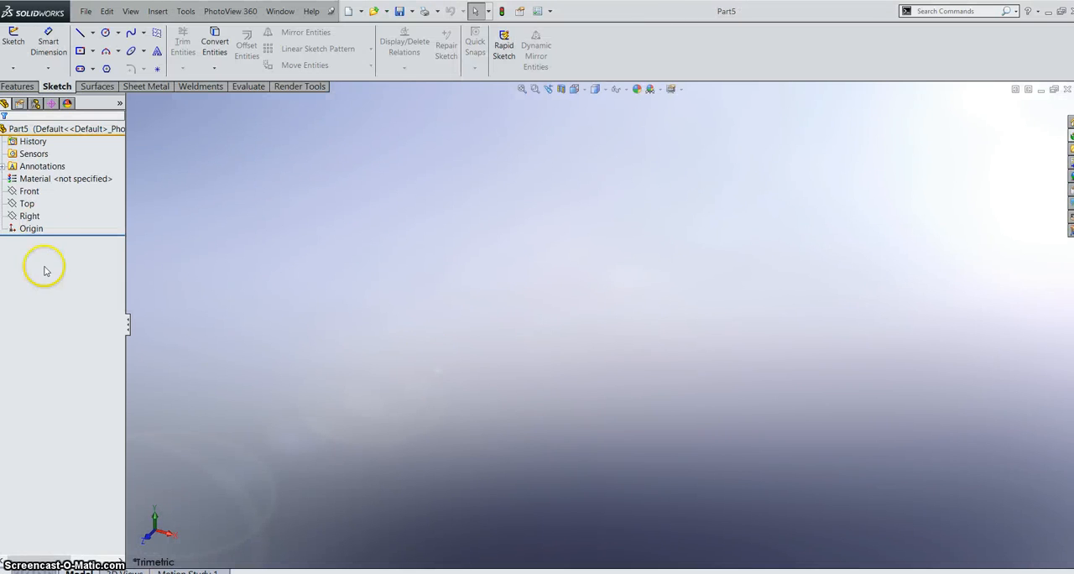
{"action": "mouse_move", "coordinate": [170, 277]}
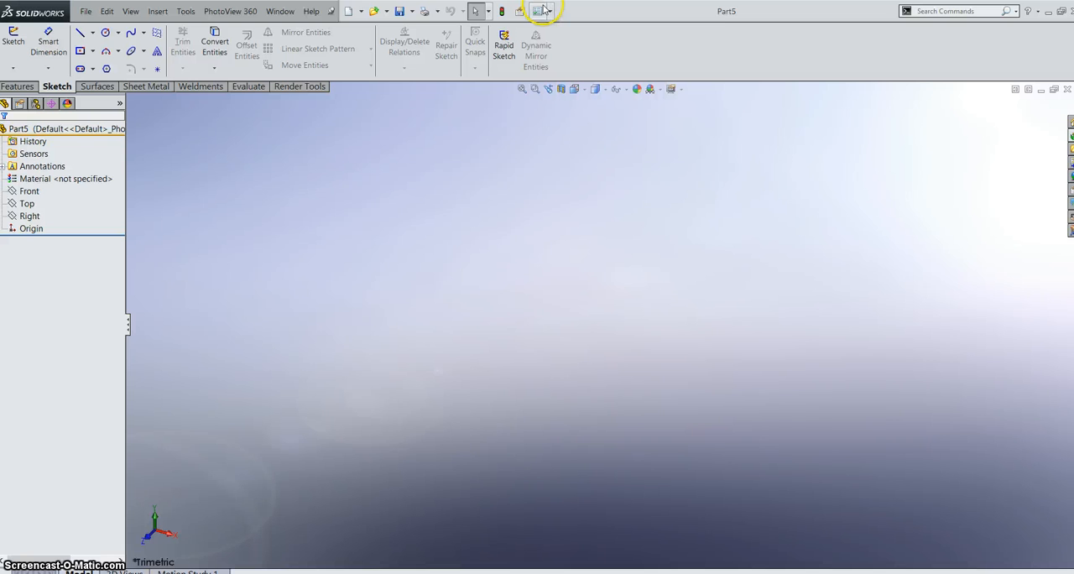
Show the Document Templates folder locations, listing Training Templates and Tutorial, in System Options > File Locations.
{"action": "left_click", "coordinate": [538, 11]}
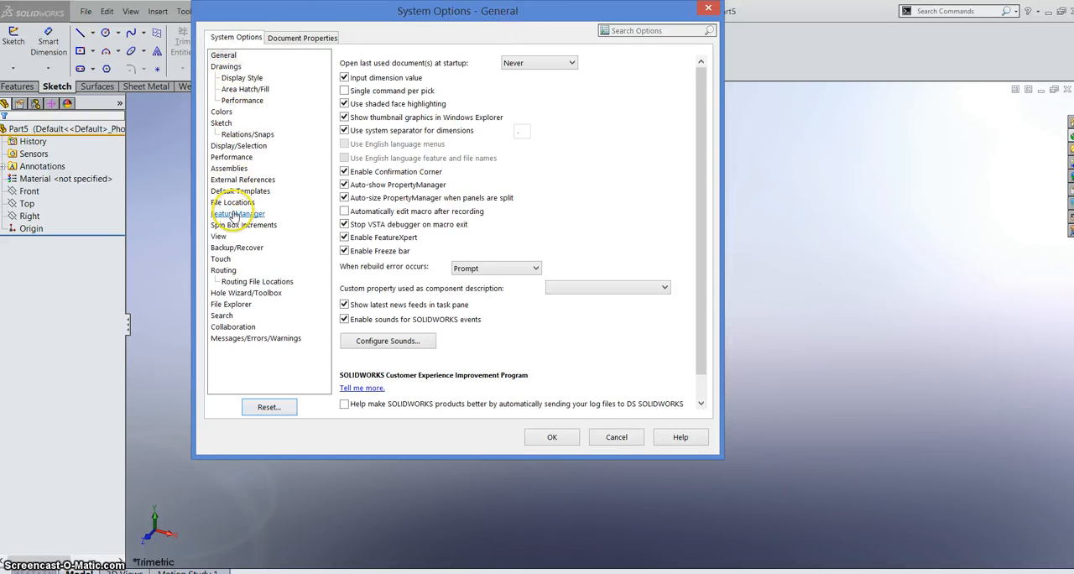
{"action": "left_click", "coordinate": [233, 202]}
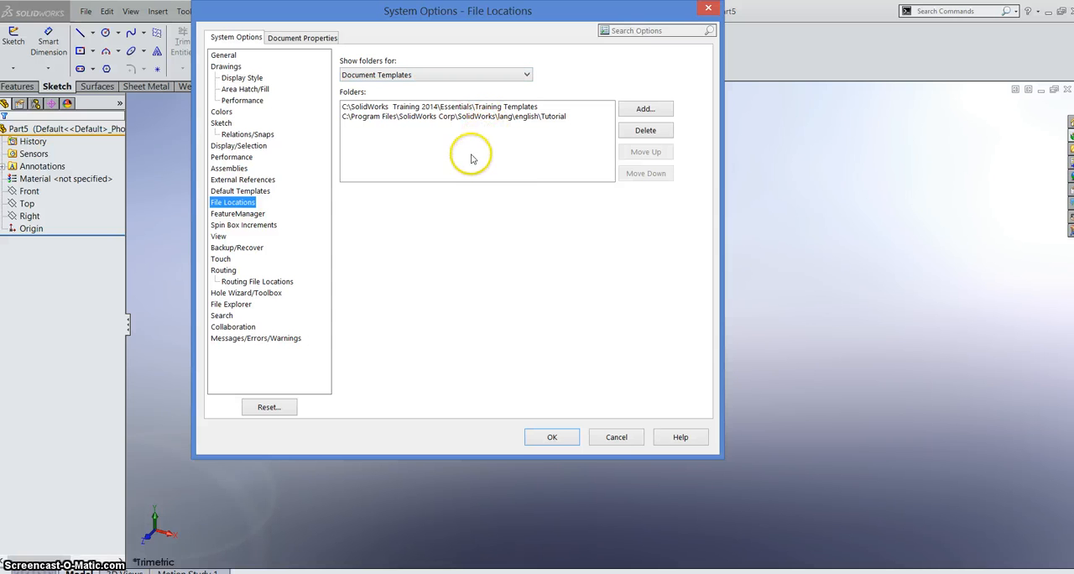
{"action": "mouse_move", "coordinate": [484, 203]}
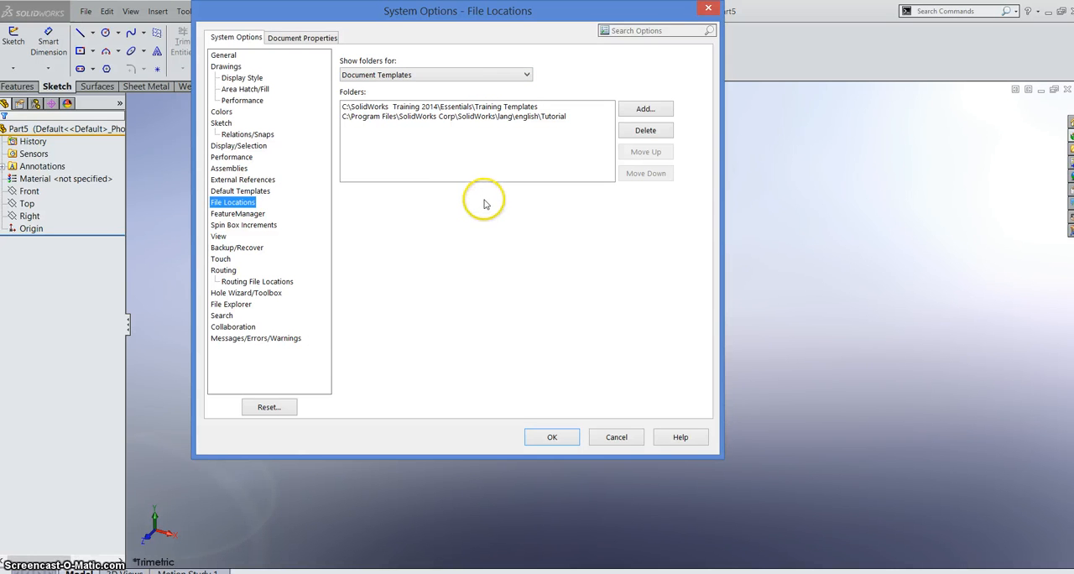
{"action": "mouse_move", "coordinate": [436, 178]}
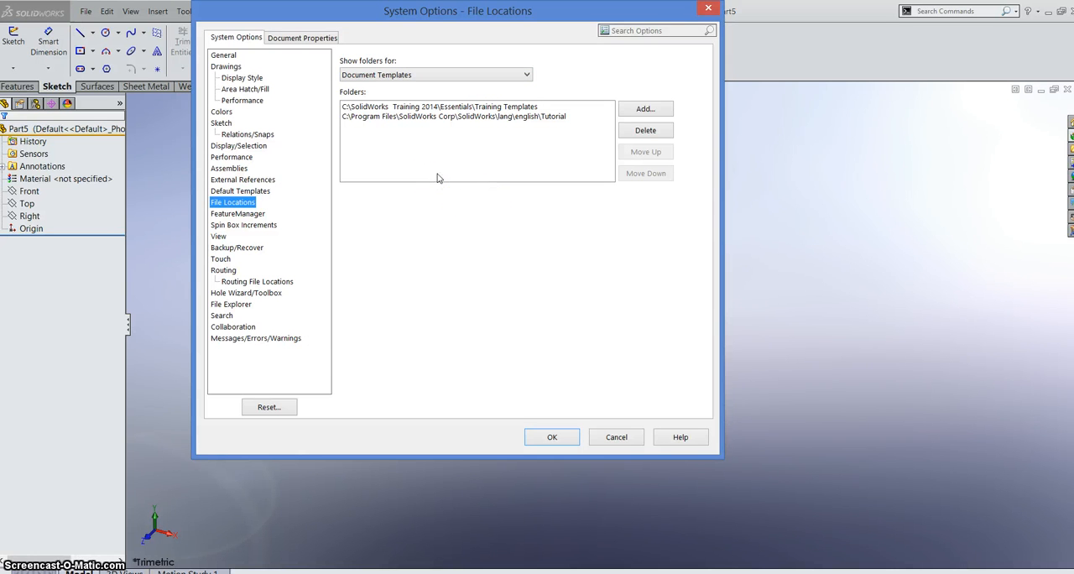